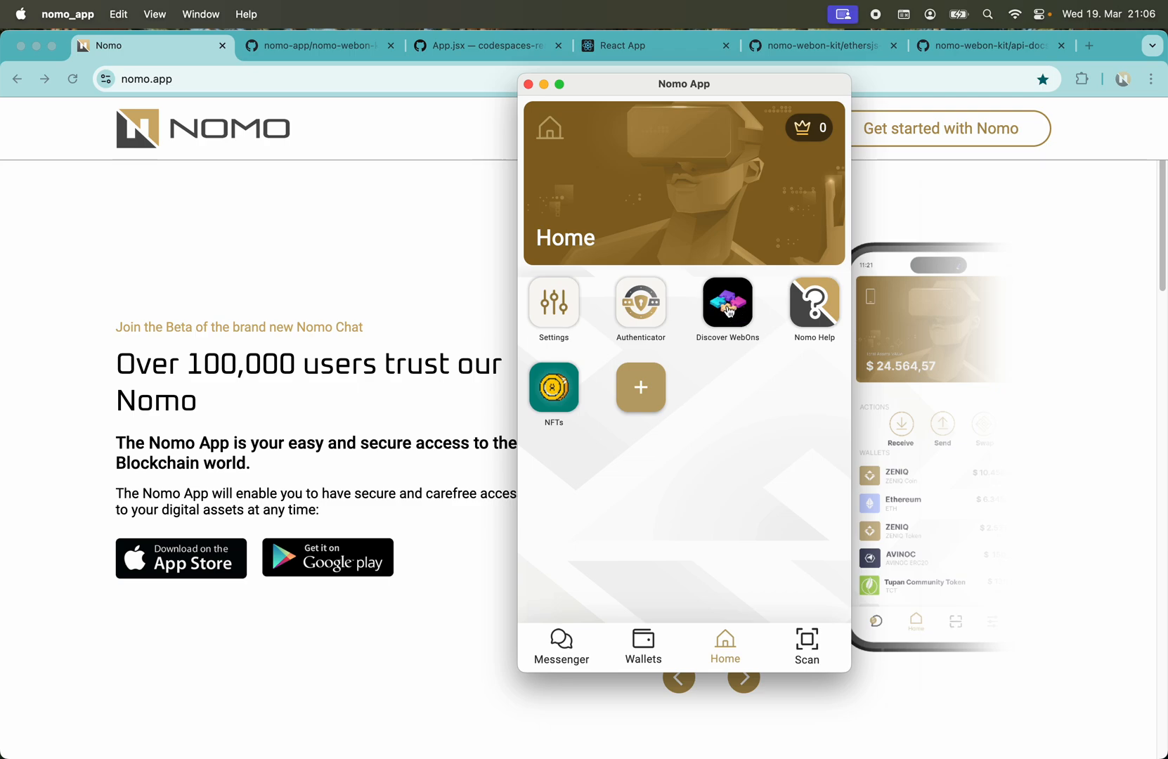
Browse Nomo App's catalogue of available WebOns, then return home.
{"action": "left_click", "coordinate": [727, 303]}
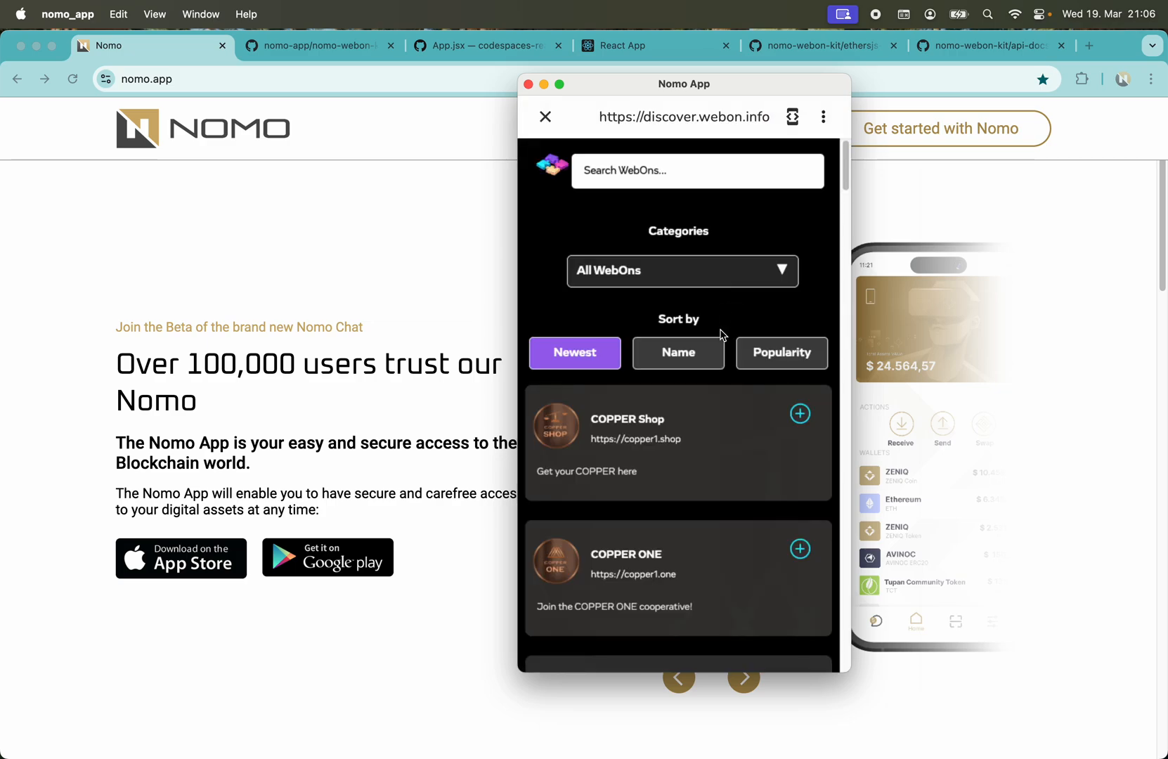
{"action": "scroll", "scroll_direction": "down", "scroll_amount": 3}
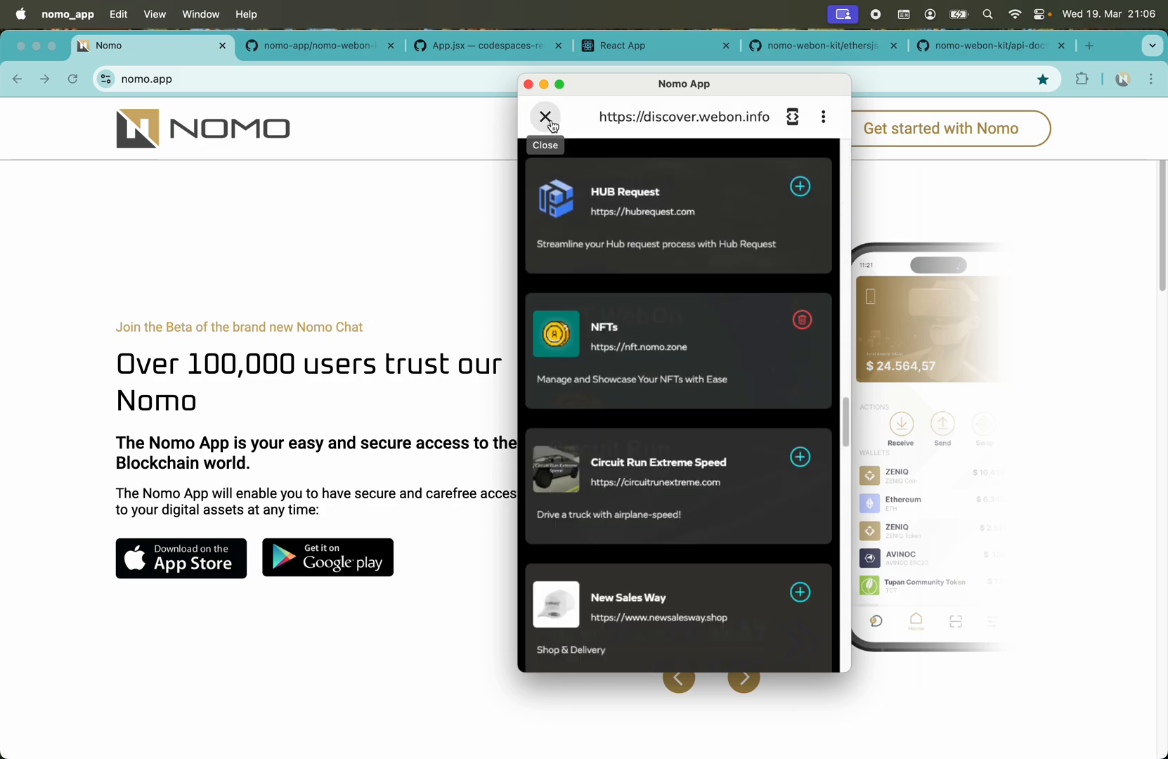
{"action": "left_click", "coordinate": [545, 116]}
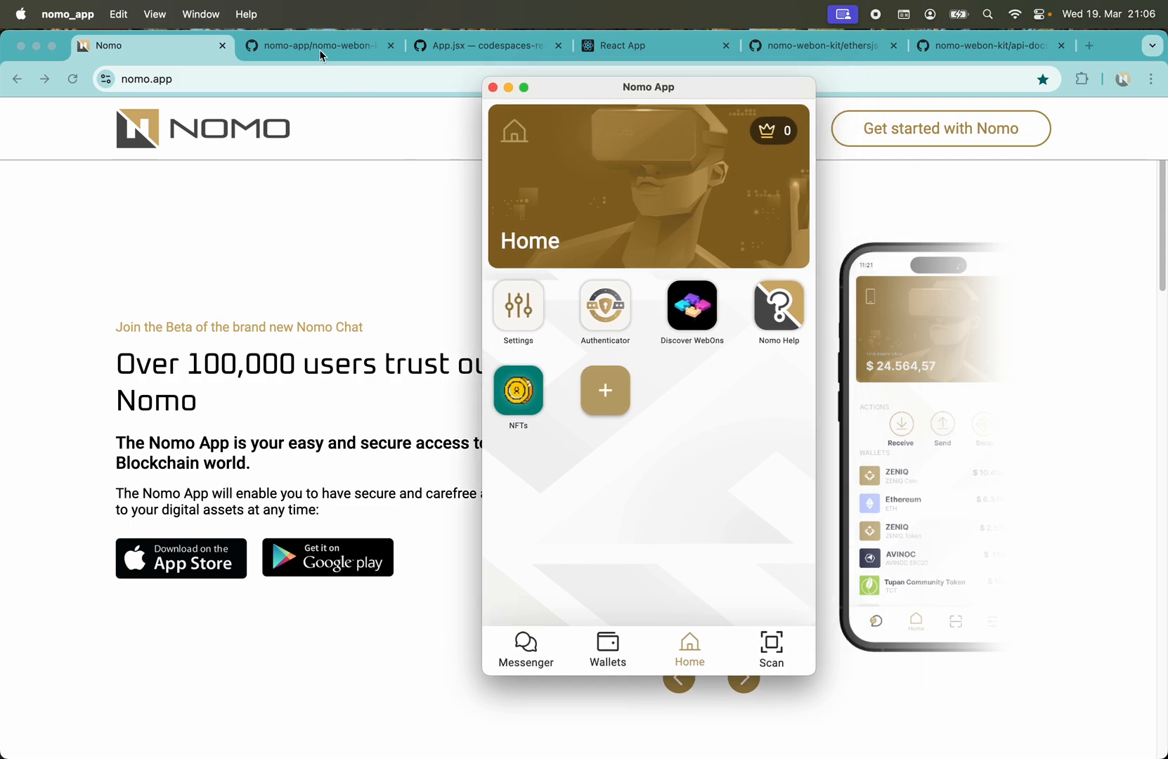
Scroll through the nomo-webon-kit README's WebOn overview and Quick Usage Guide.
{"action": "left_click", "coordinate": [320, 45]}
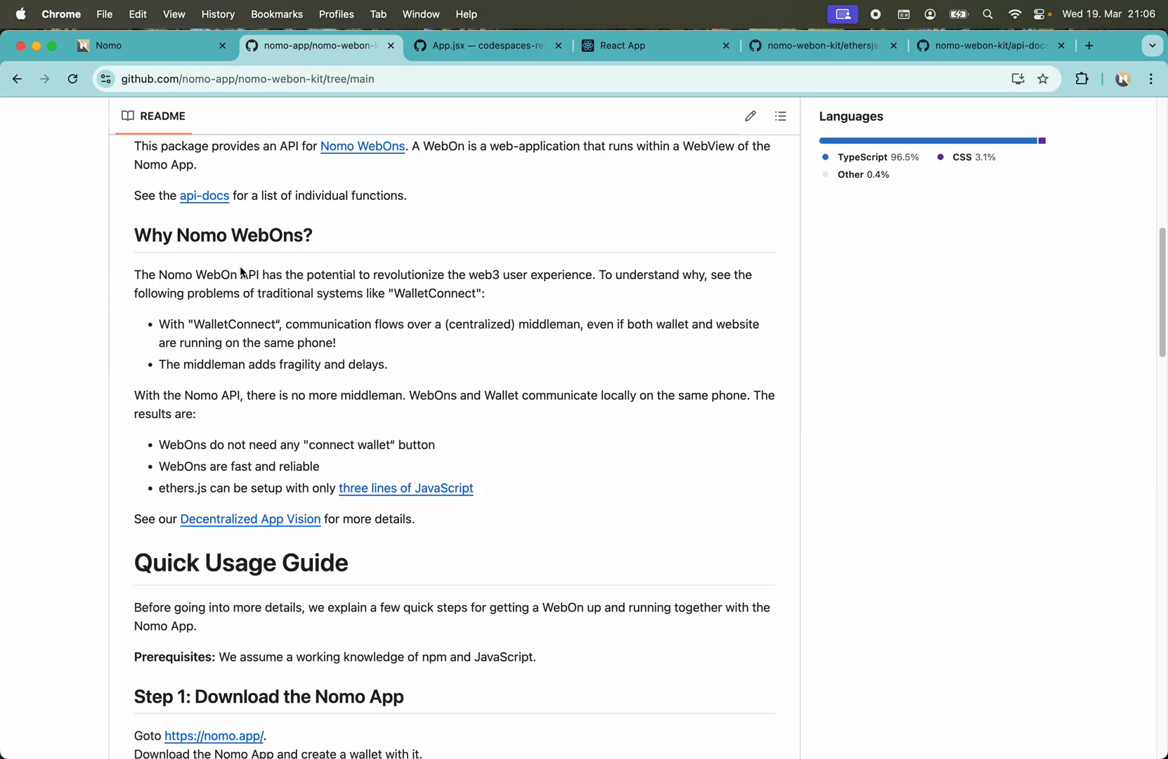
{"action": "scroll", "scroll_direction": "down", "scroll_amount": 3}
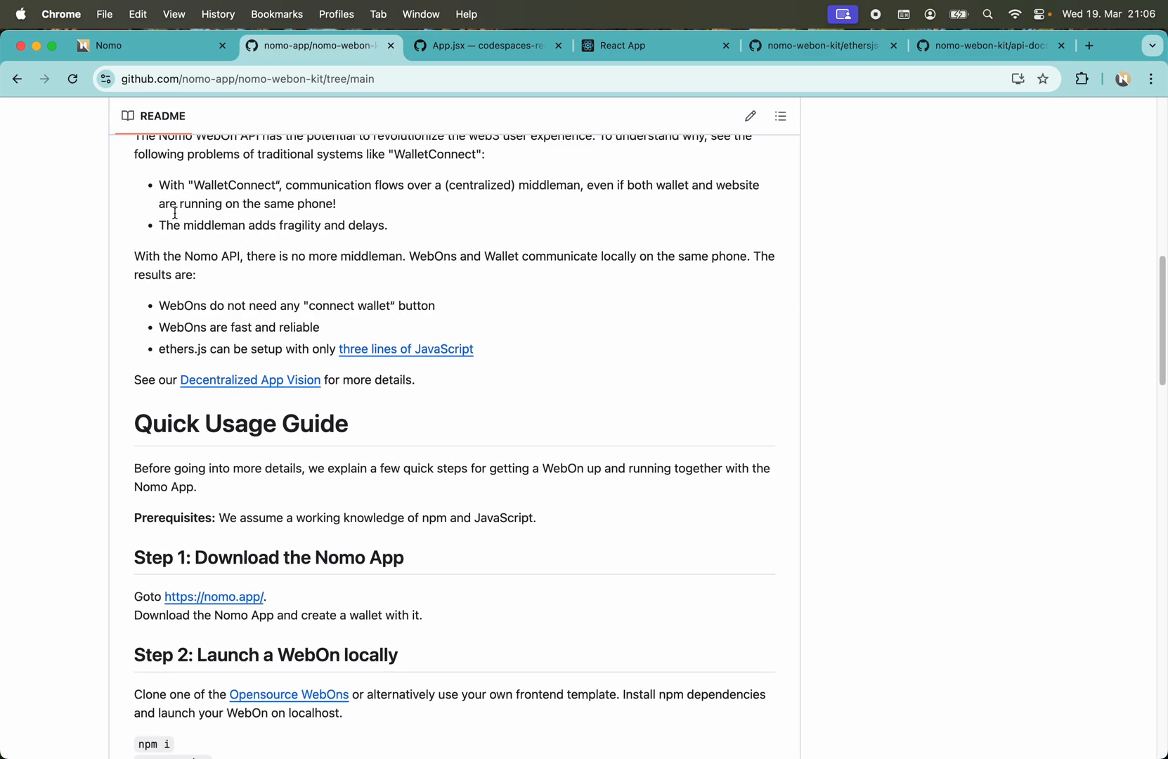
{"action": "scroll", "scroll_direction": "up", "scroll_amount": 3}
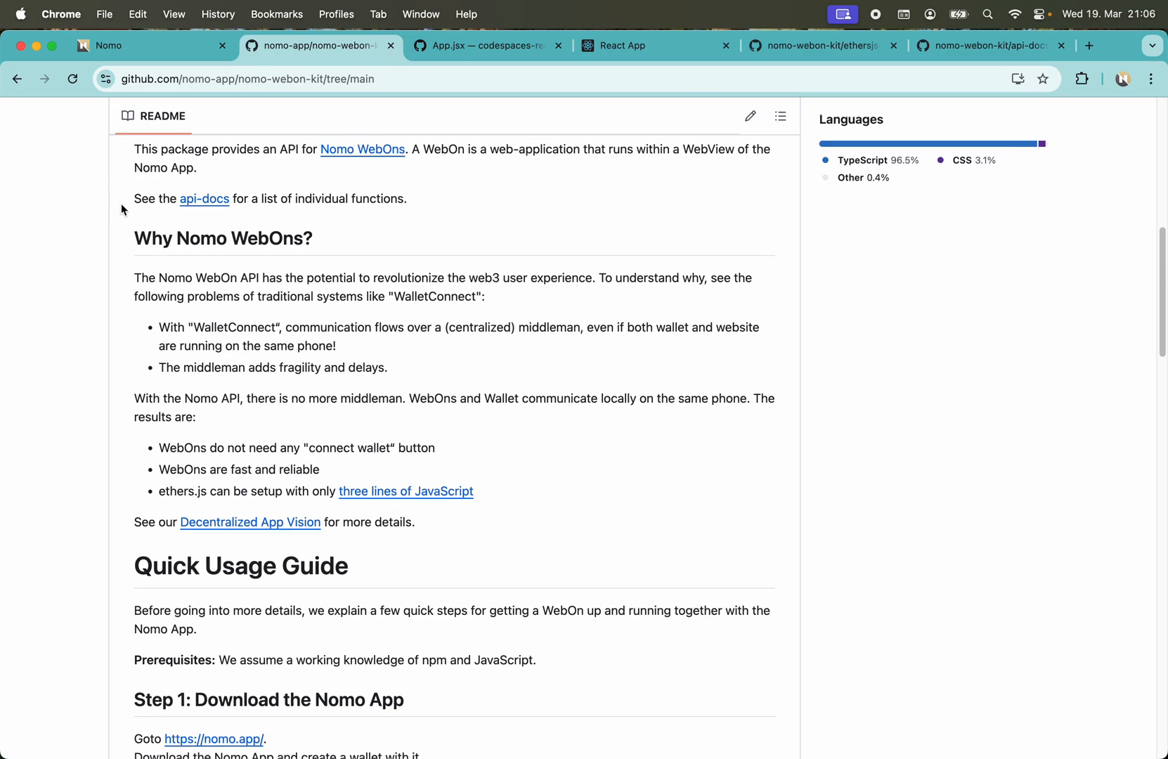
{"action": "mouse_move", "coordinate": [464, 99]}
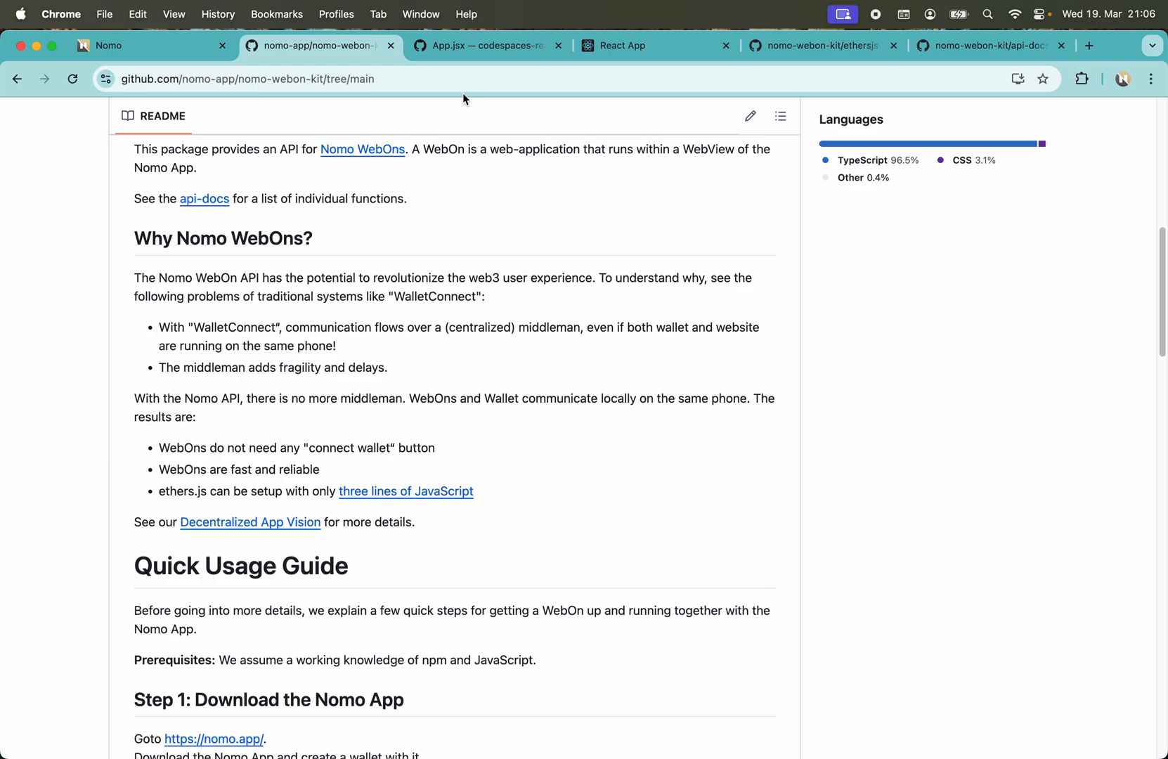
{"action": "left_click", "coordinate": [344, 79]}
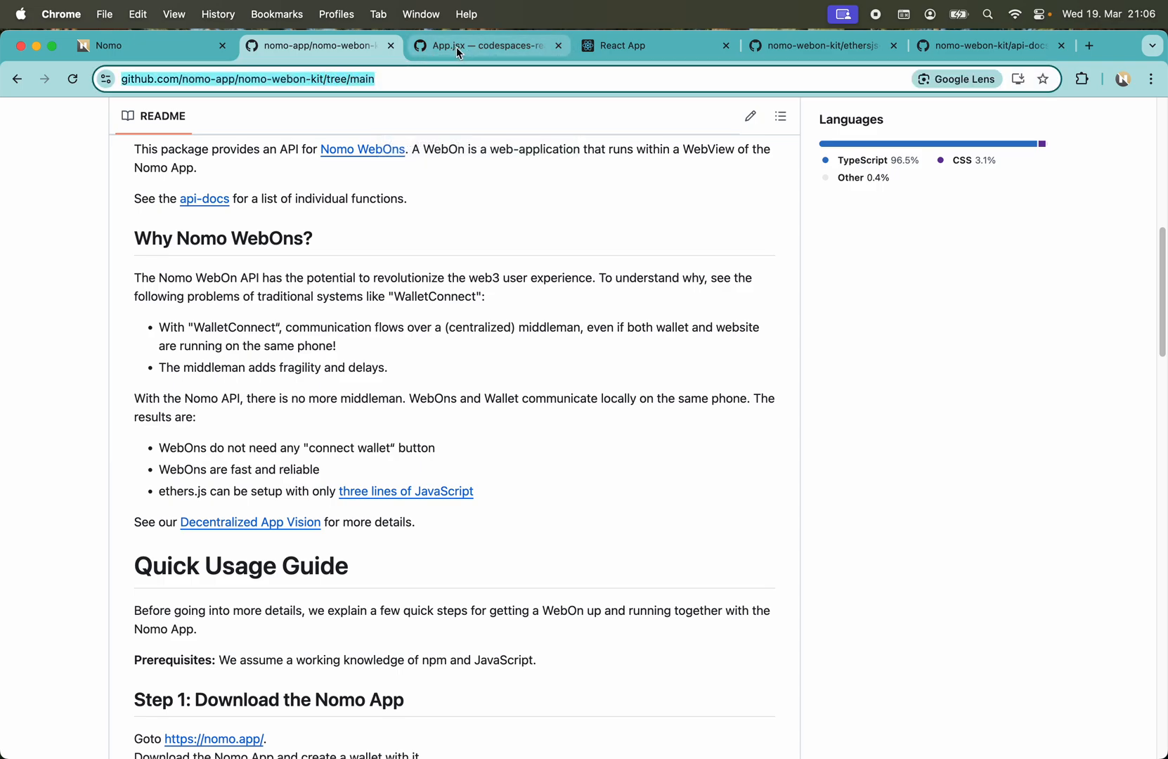
Switch to the codespaces-react Codespace showing App.jsx and the Simple Browser preview.
{"action": "left_click", "coordinate": [485, 45]}
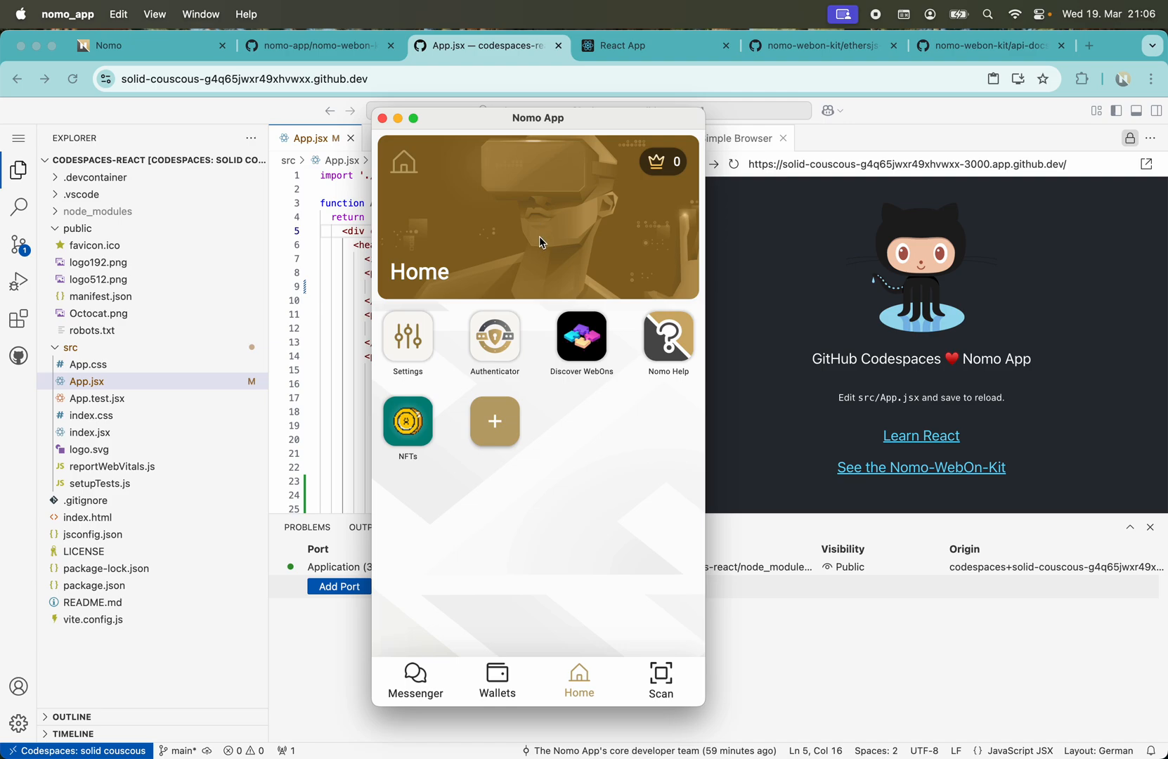
{"action": "mouse_move", "coordinate": [460, 319]}
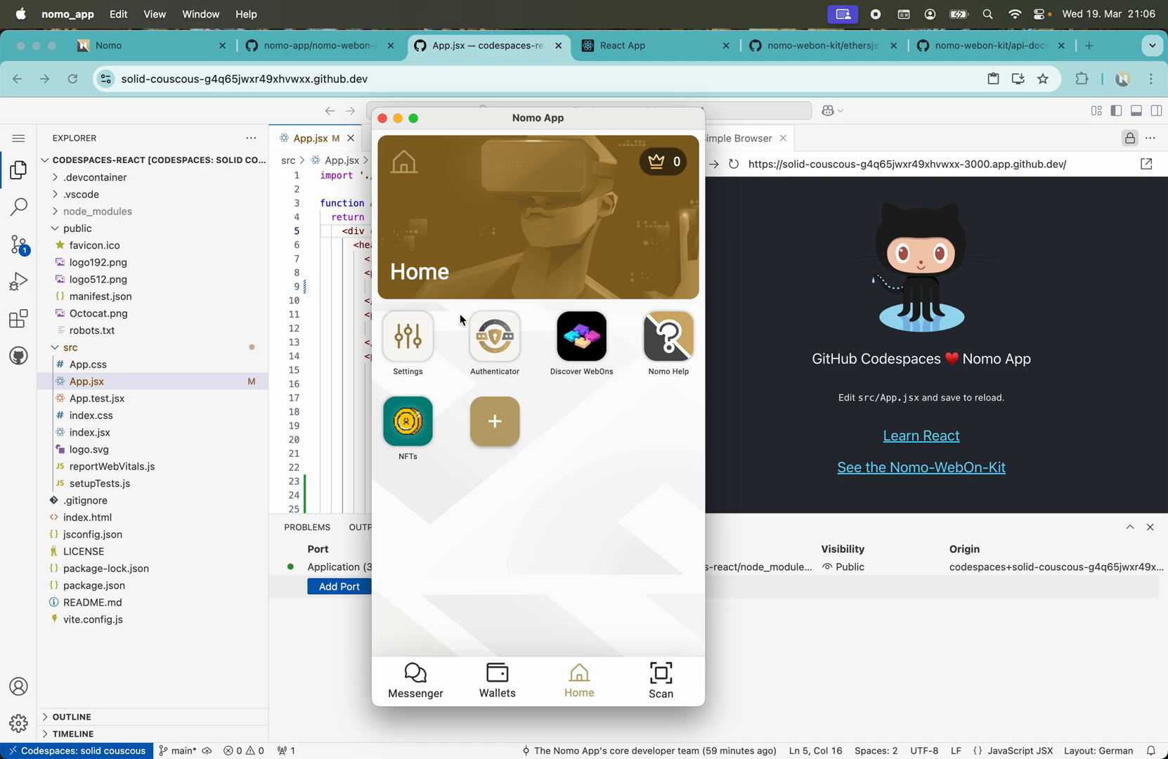
Confirm Dev Mode is enabled via Settings > About this App, then go back.
{"action": "left_click", "coordinate": [407, 336]}
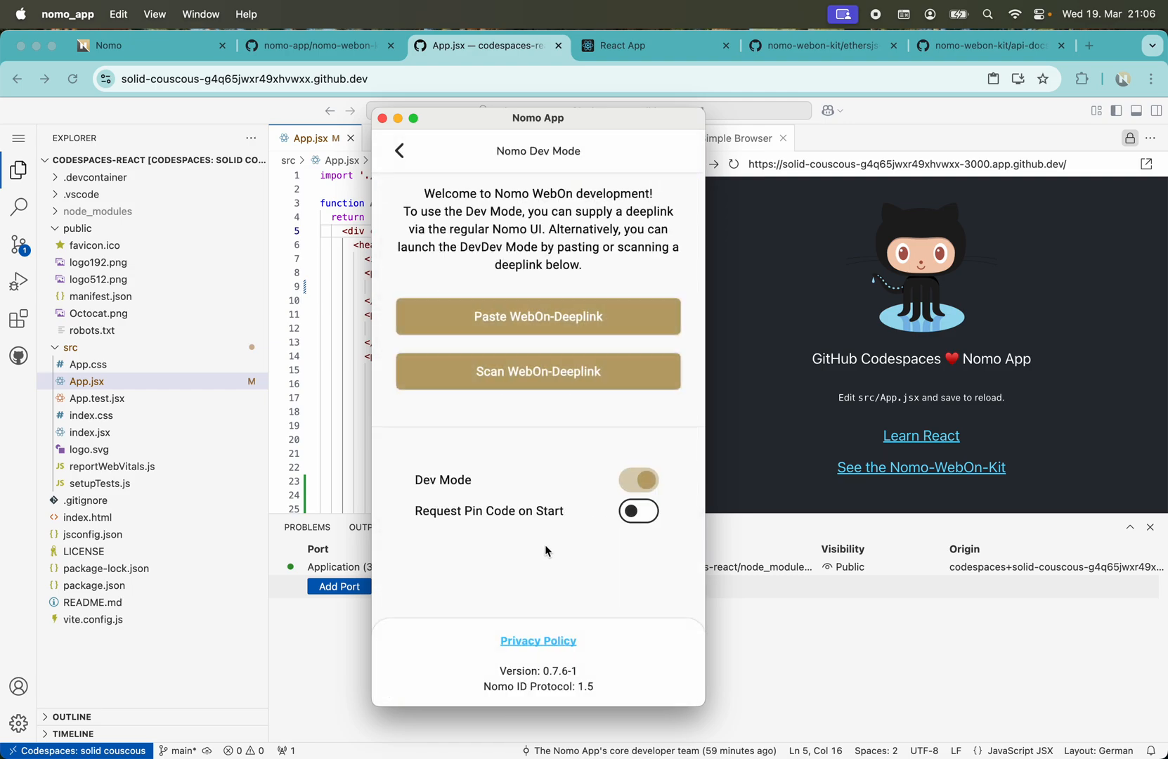
{"action": "left_click", "coordinate": [399, 151]}
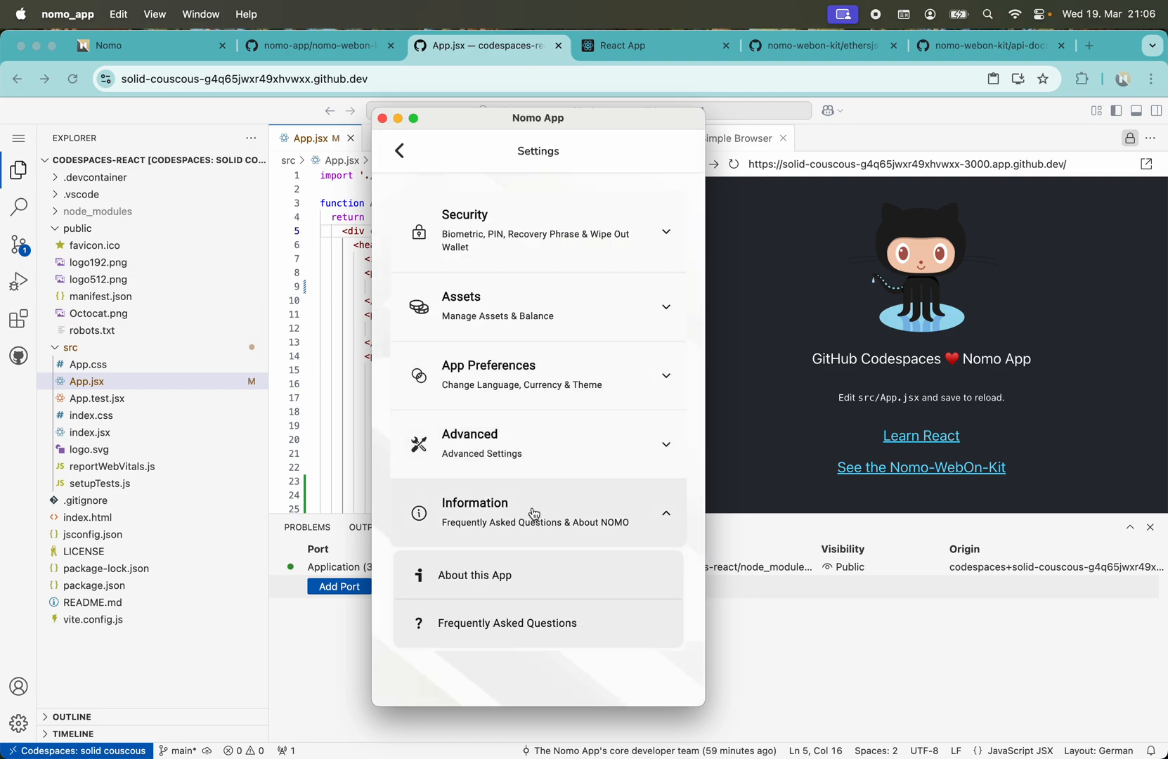
{"action": "left_click", "coordinate": [474, 575]}
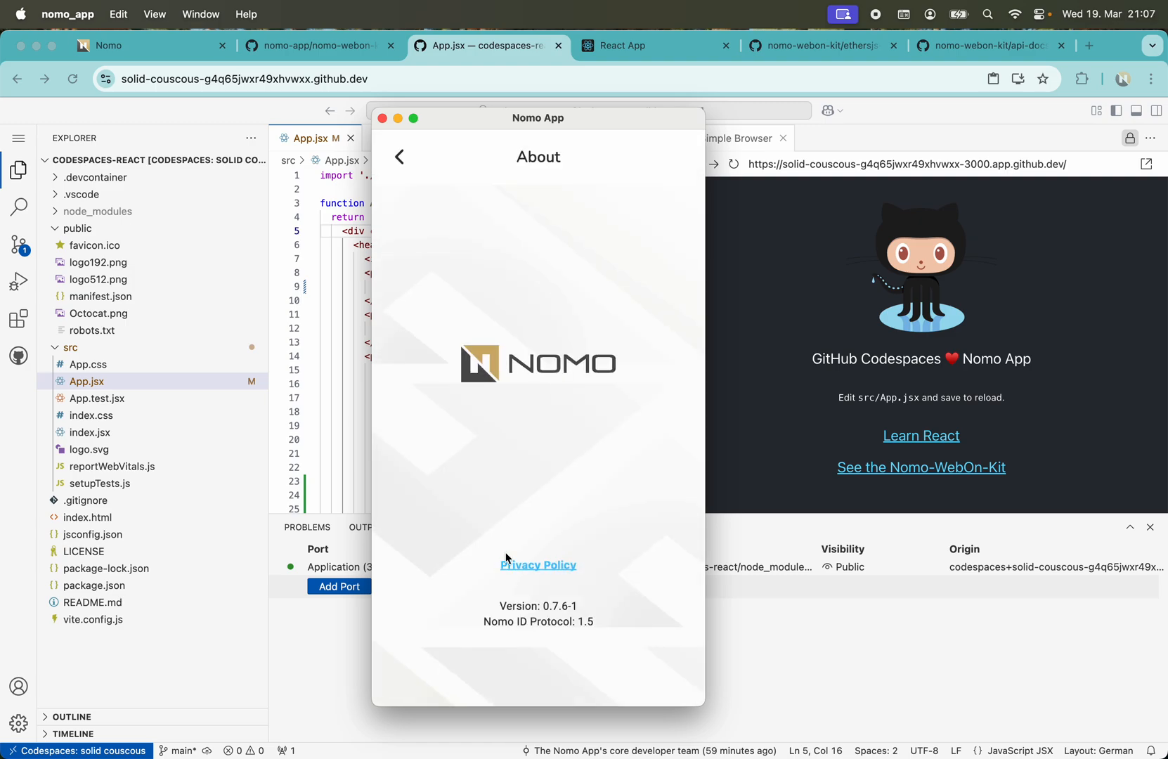
{"action": "mouse_move", "coordinate": [534, 368]}
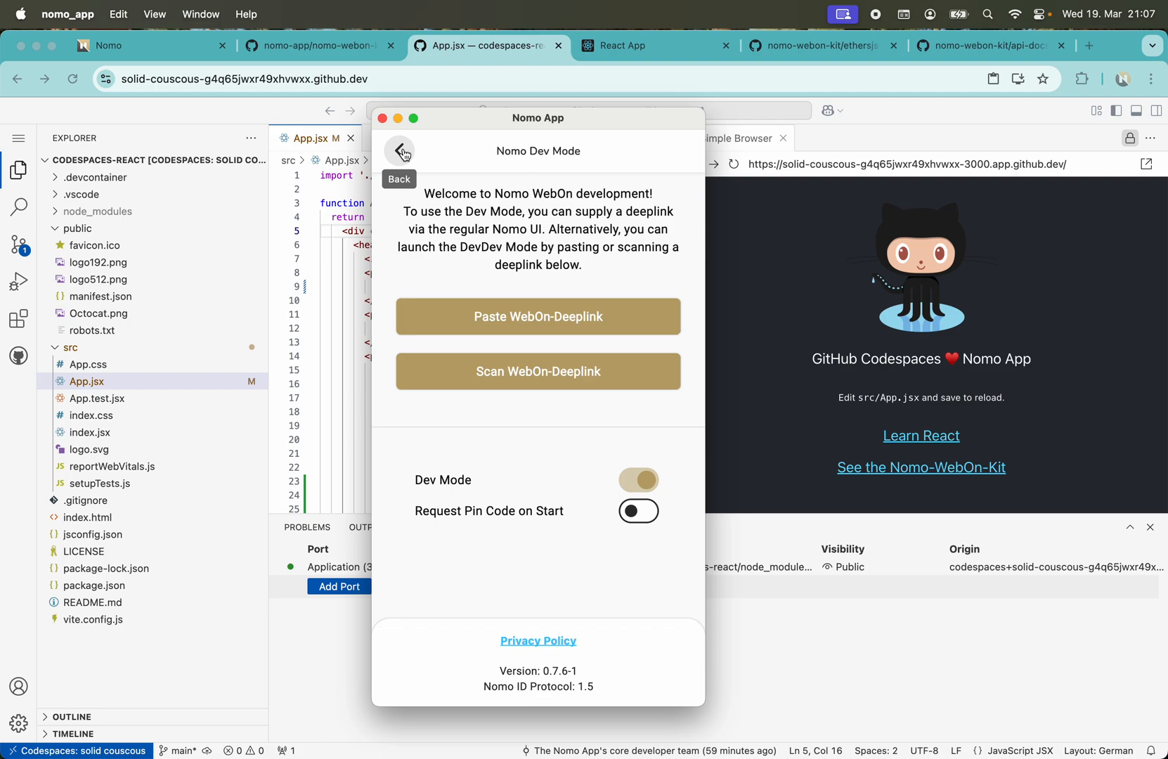
{"action": "left_click", "coordinate": [398, 150]}
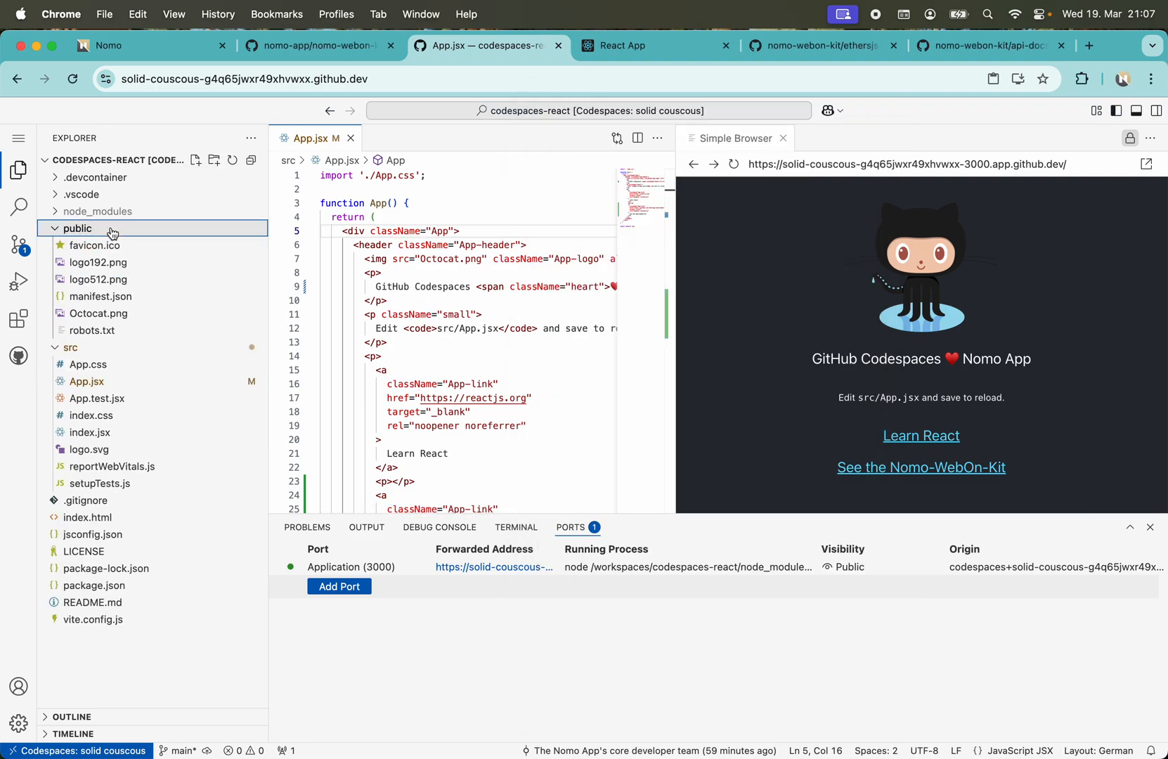
Create nomo_manifest.json inside the public folder.
{"action": "left_click", "coordinate": [195, 159]}
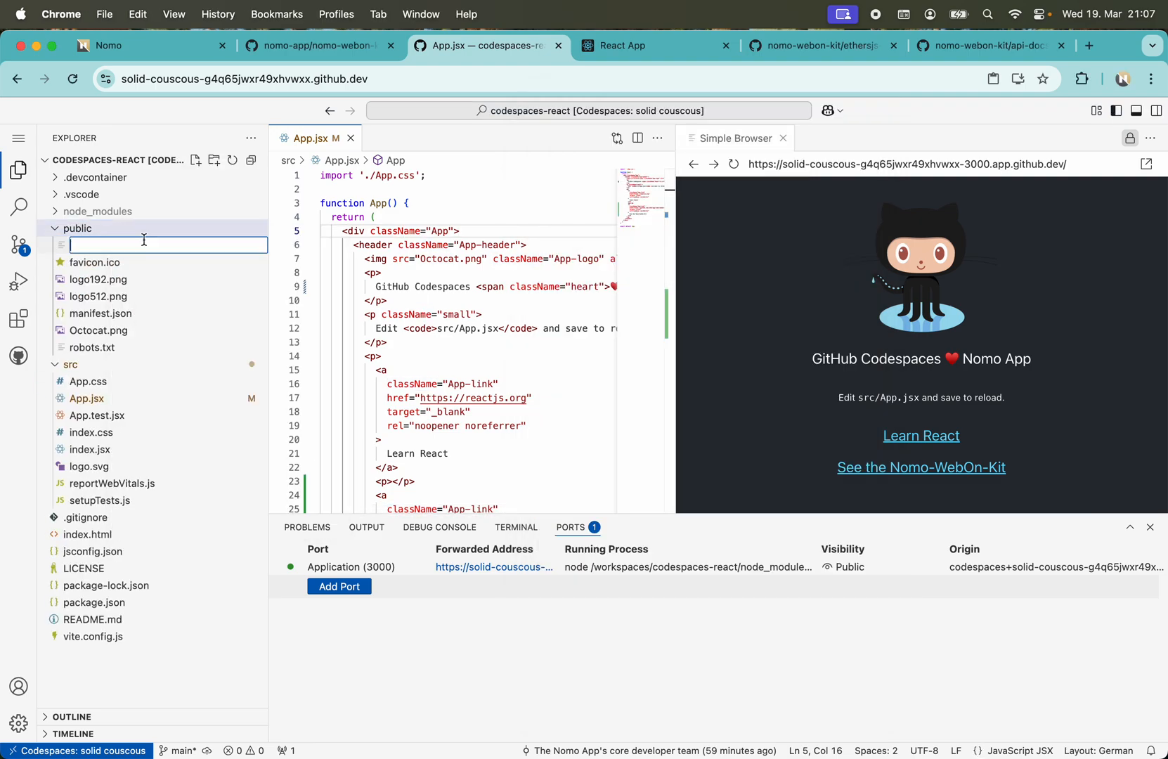
{"action": "type", "text": "nomo_m"}
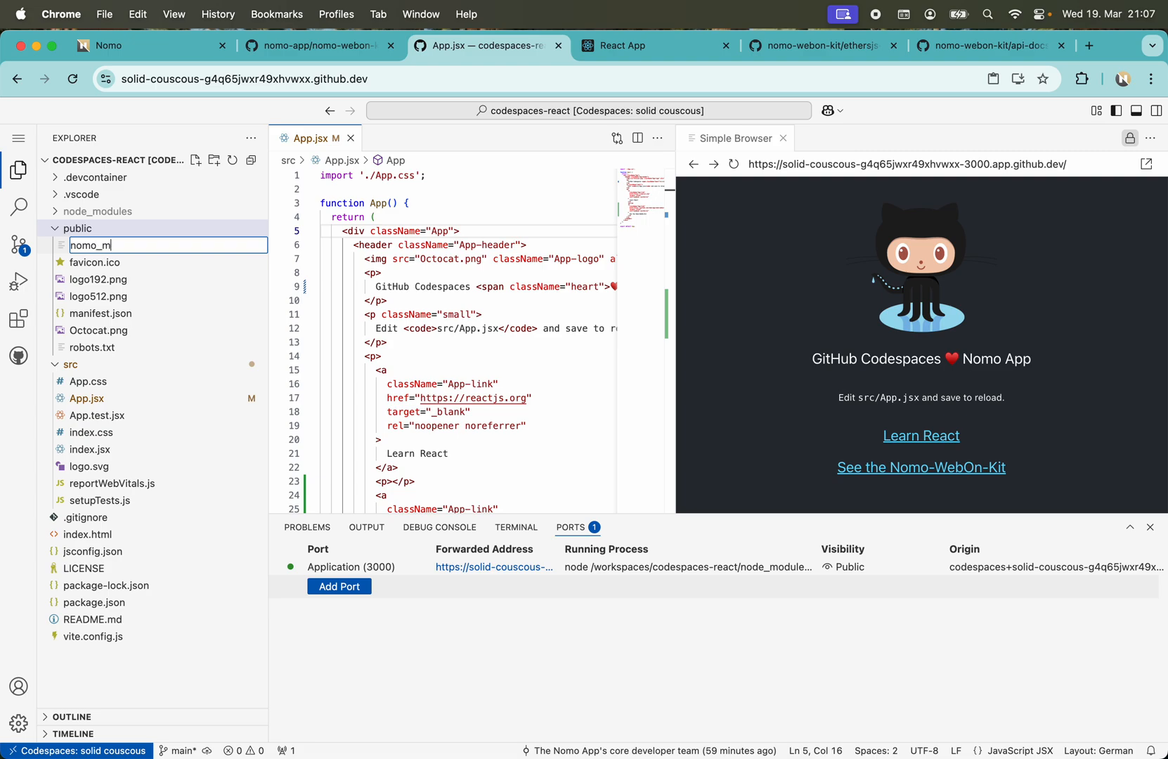
{"action": "key", "text": "Enter"}
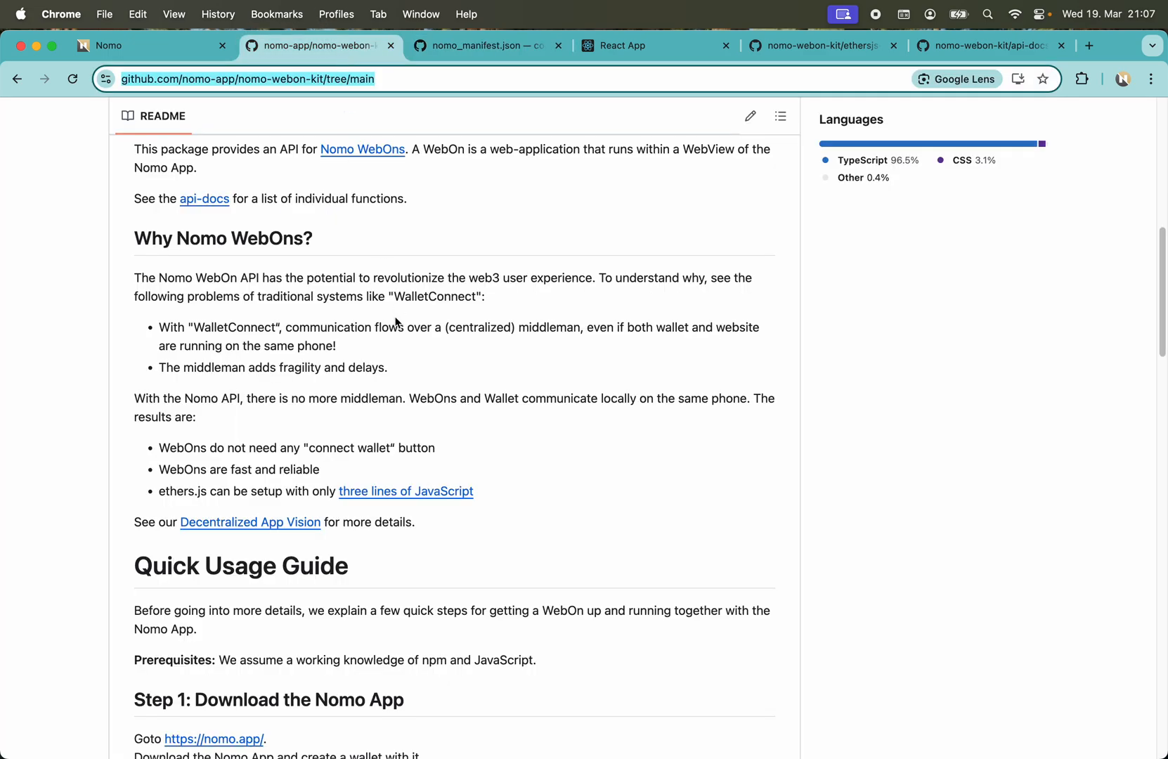
Scroll the nomo-webon-kit README down to the Quick Usage Guide's Dev Mode step.
{"action": "scroll", "scroll_direction": "down", "scroll_amount": 3}
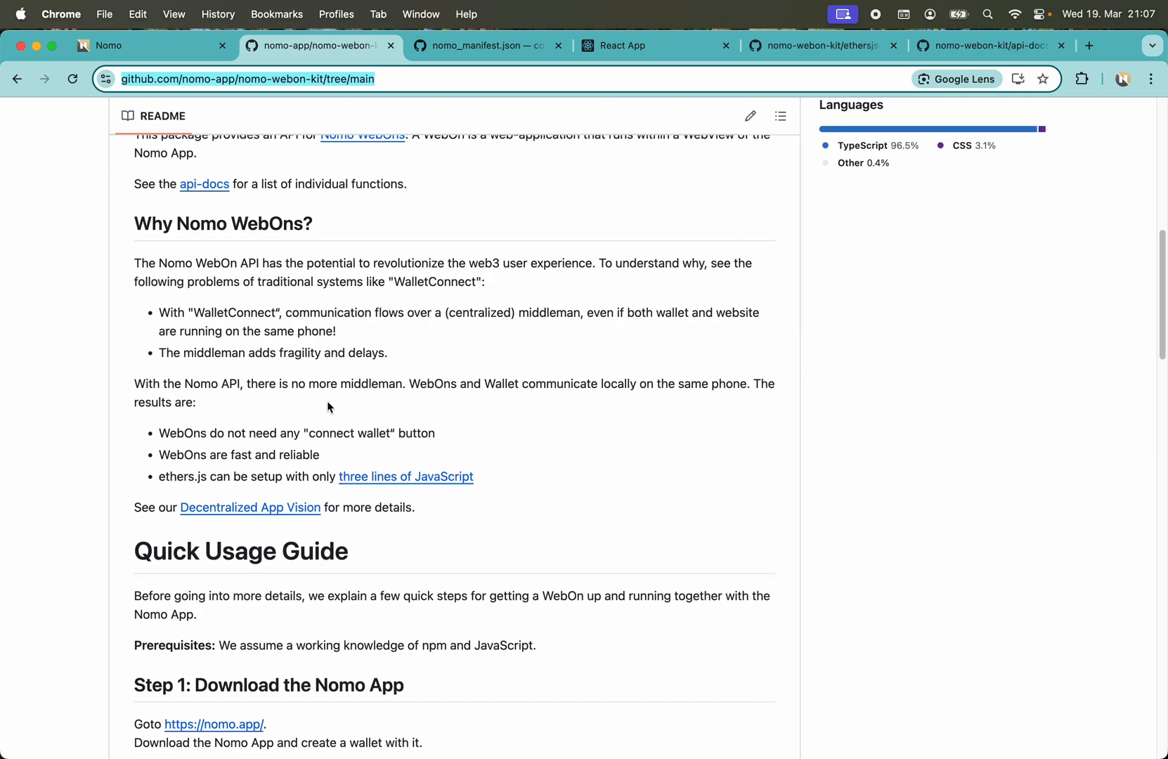
{"action": "scroll", "scroll_direction": "down", "scroll_amount": 3}
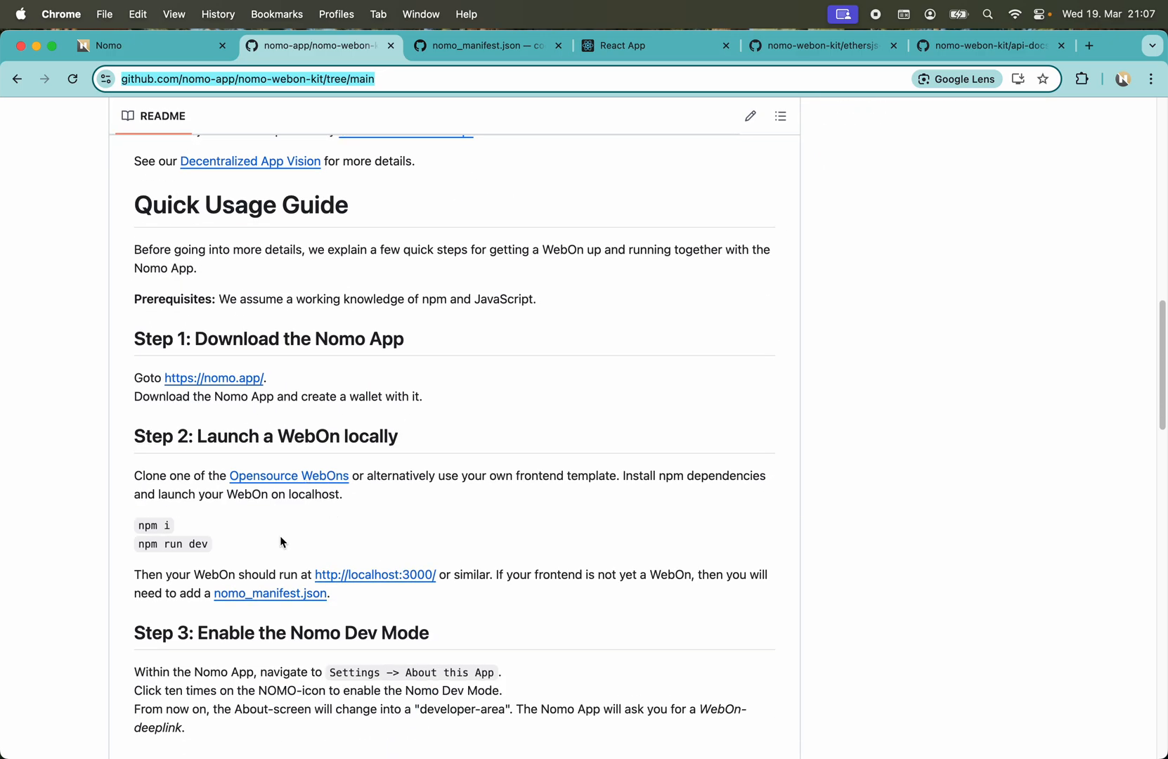
{"action": "left_click", "coordinate": [269, 594]}
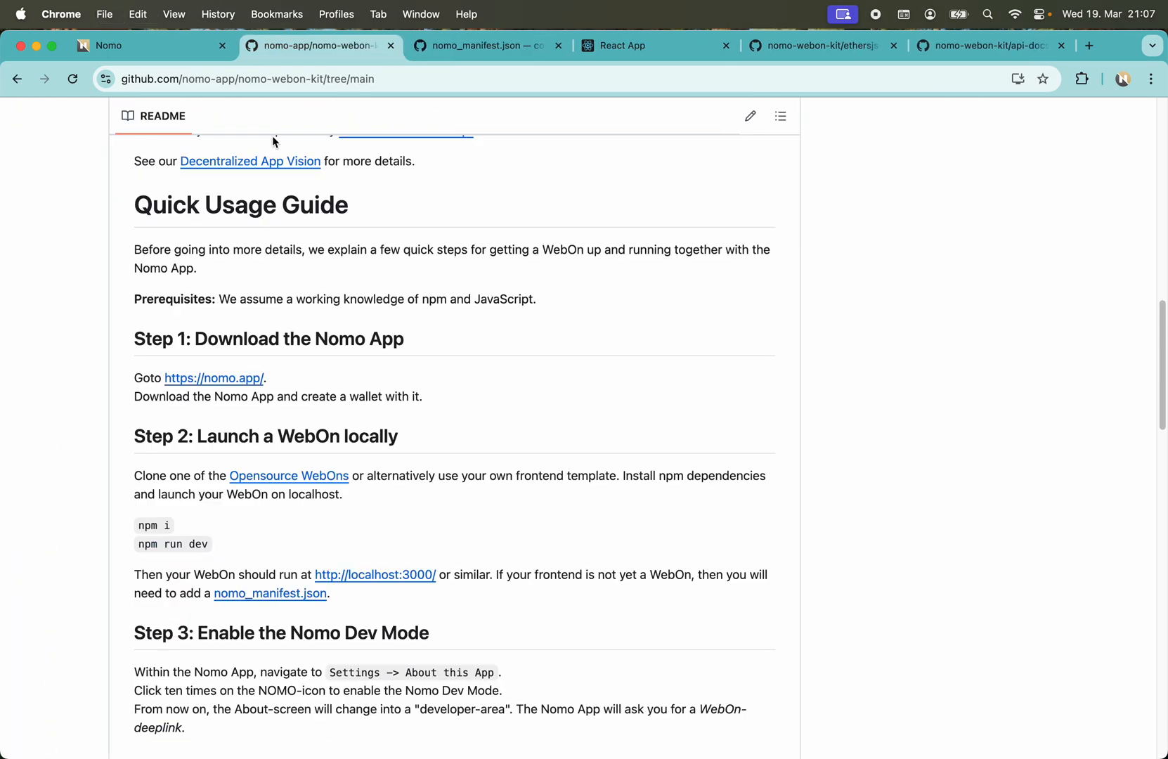
Change webon_name in nomo_manifest.json from Dev to Hello World WebOn.
{"action": "left_click", "coordinate": [485, 46]}
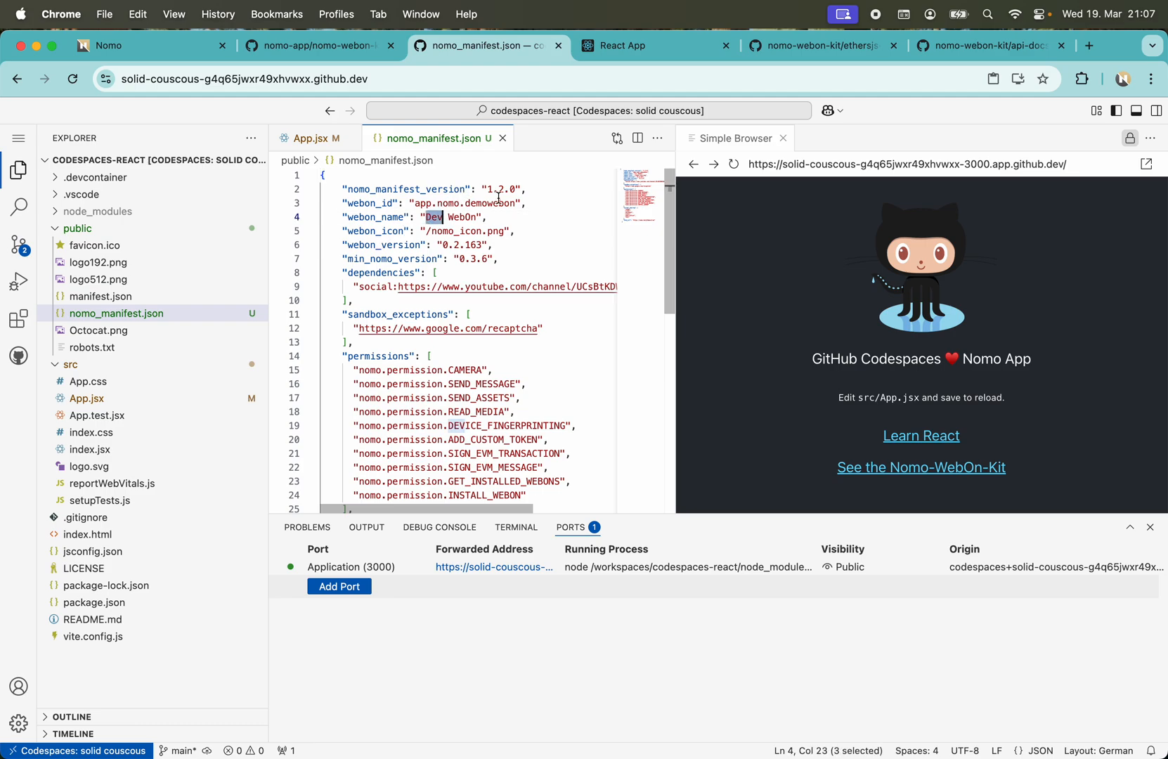
{"action": "type", "text": "Hello World"}
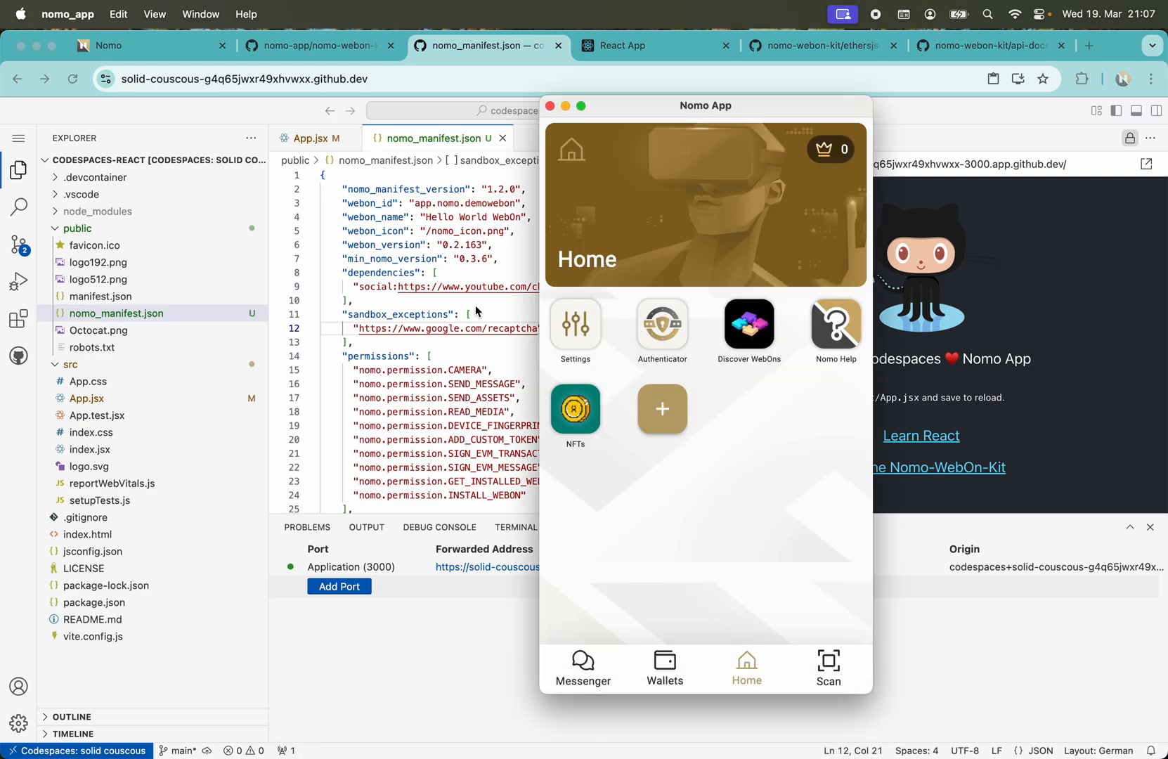
Paste a copy of logo192.png into public and rename it nomo_icon.png.
{"action": "right_click", "coordinate": [96, 262]}
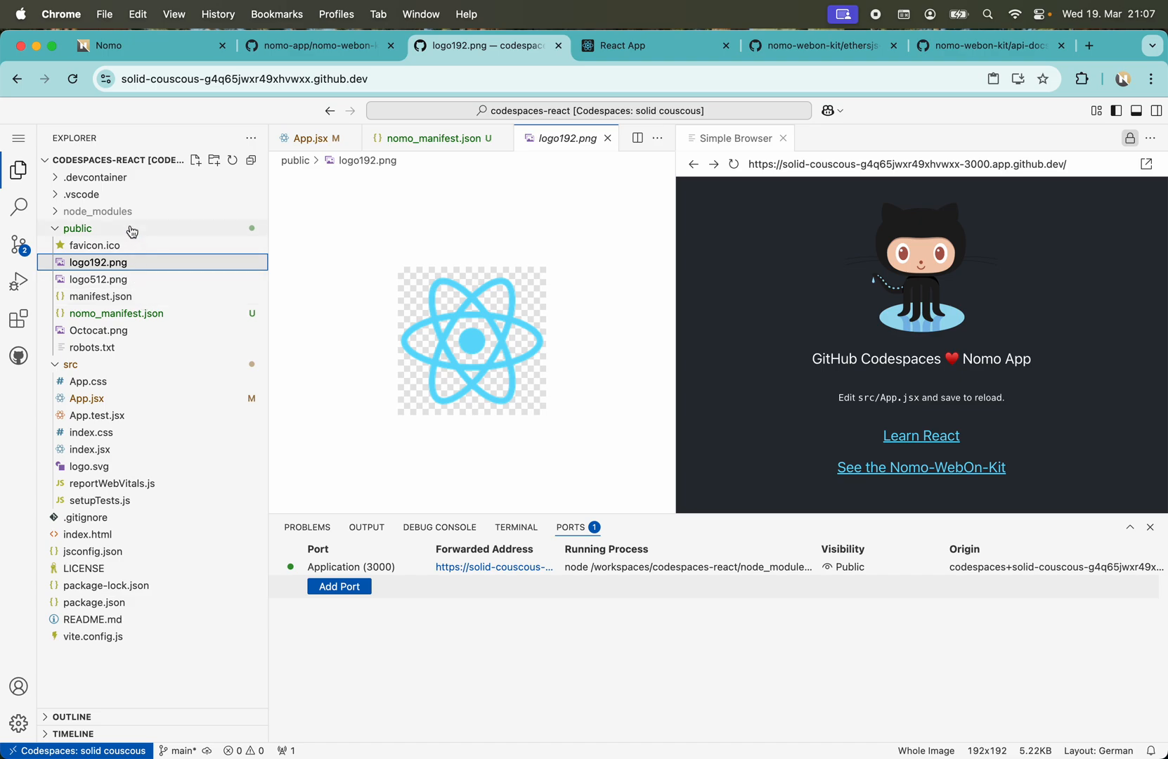
{"action": "left_click", "coordinate": [77, 228]}
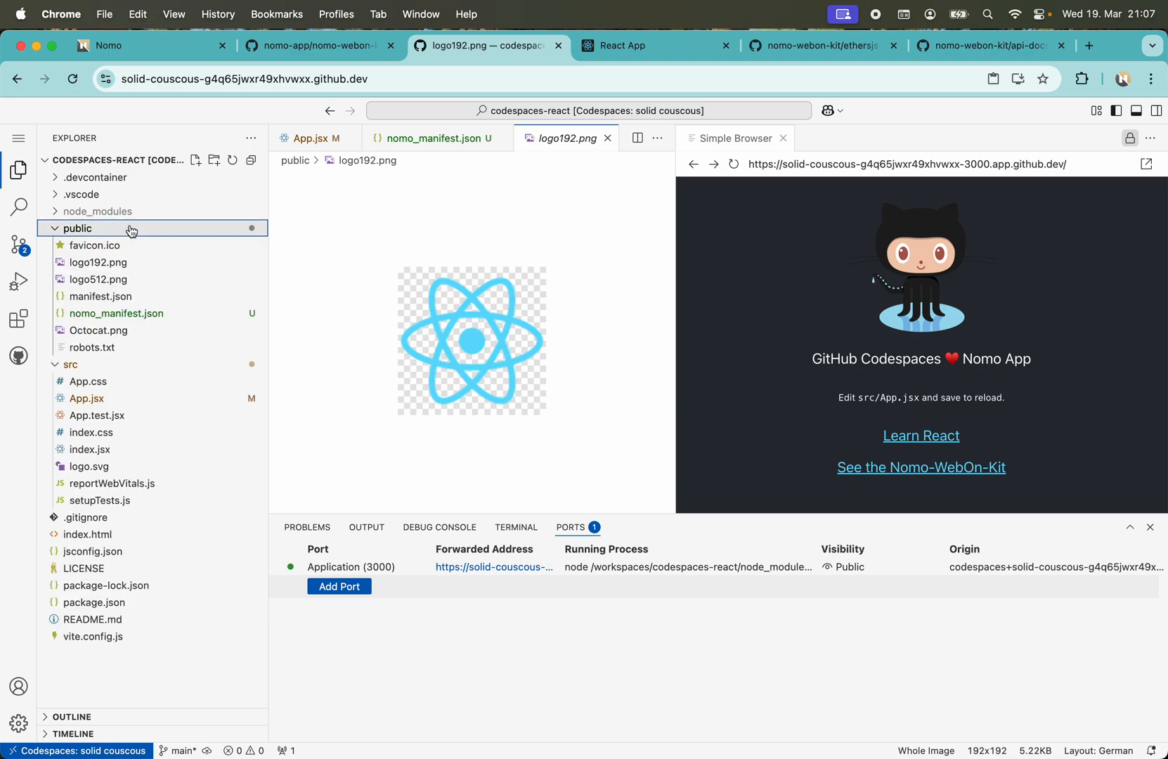
{"action": "right_click", "coordinate": [98, 262]}
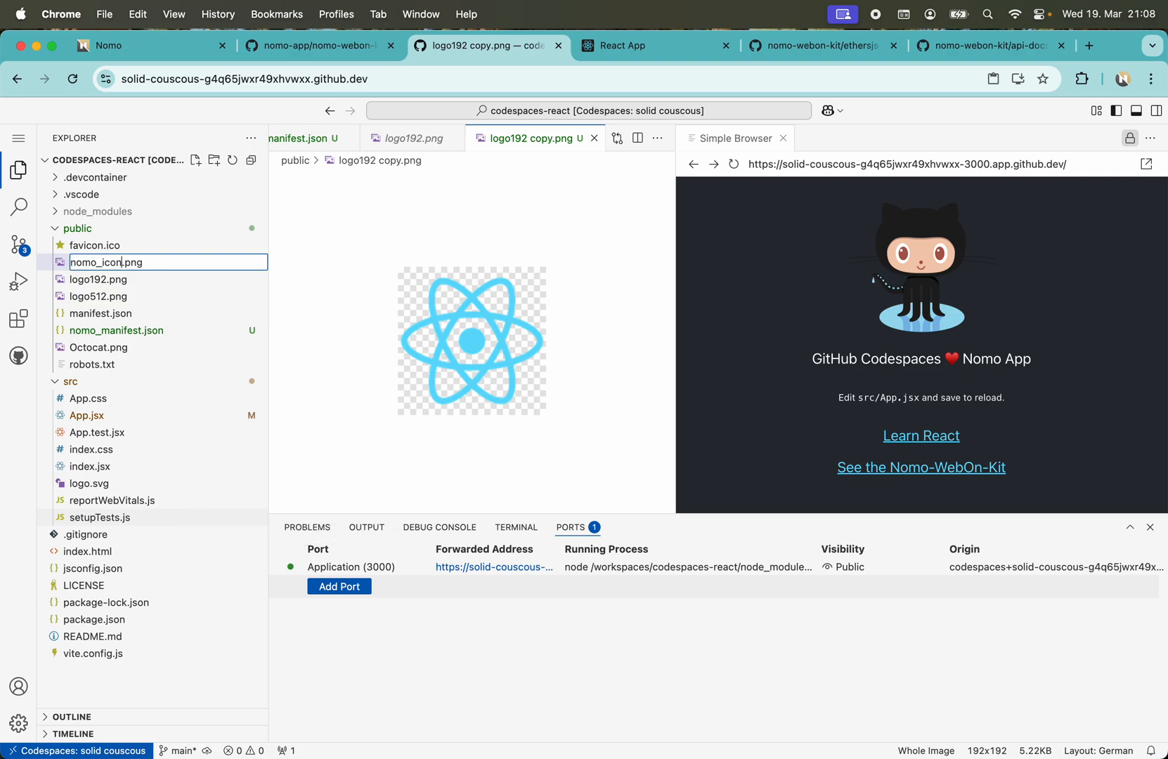
{"action": "key", "text": "Enter"}
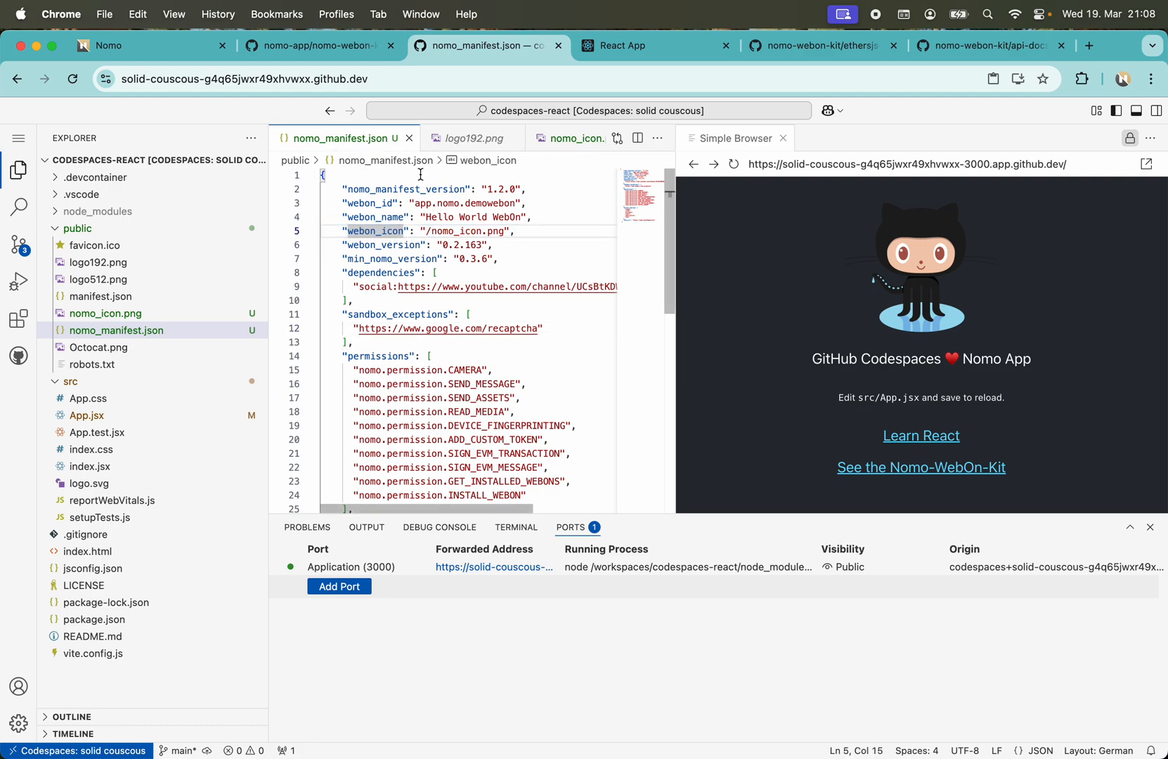
{"action": "left_click", "coordinate": [253, 79]}
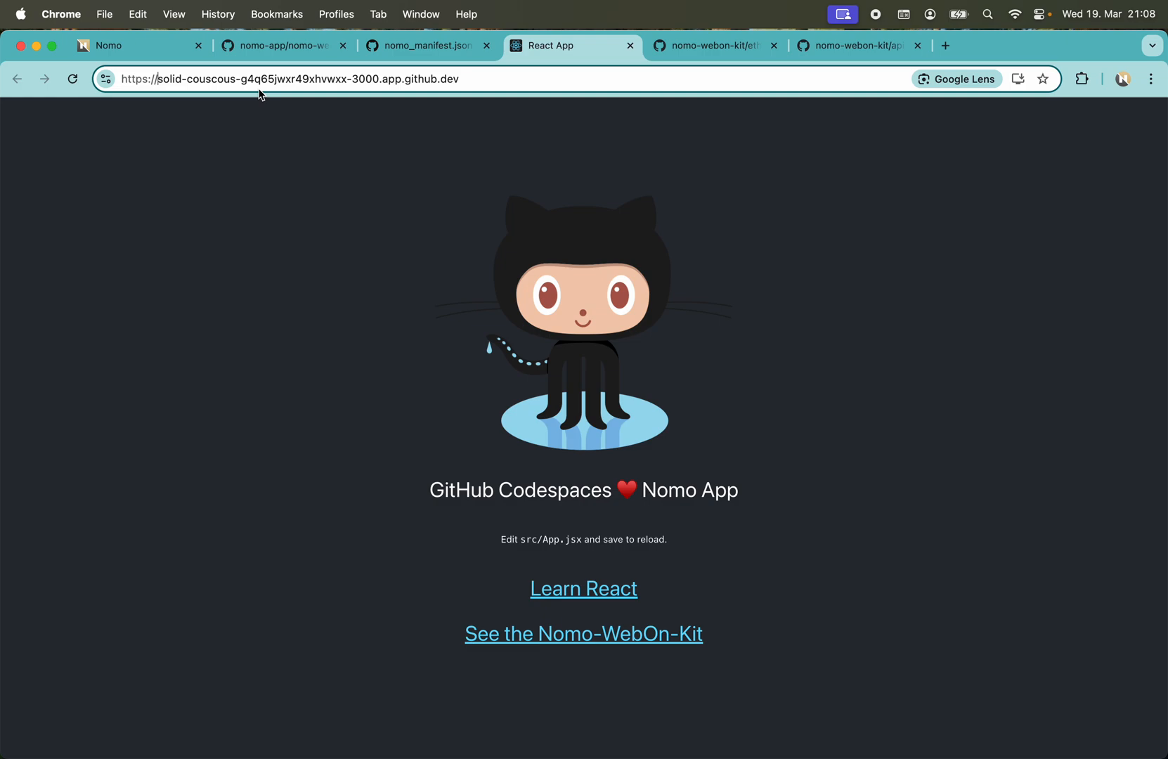
Edit the React app's forwarded address to build the nomo.app WebOn link.
{"action": "type", "text": "nomo_icon.png\","}
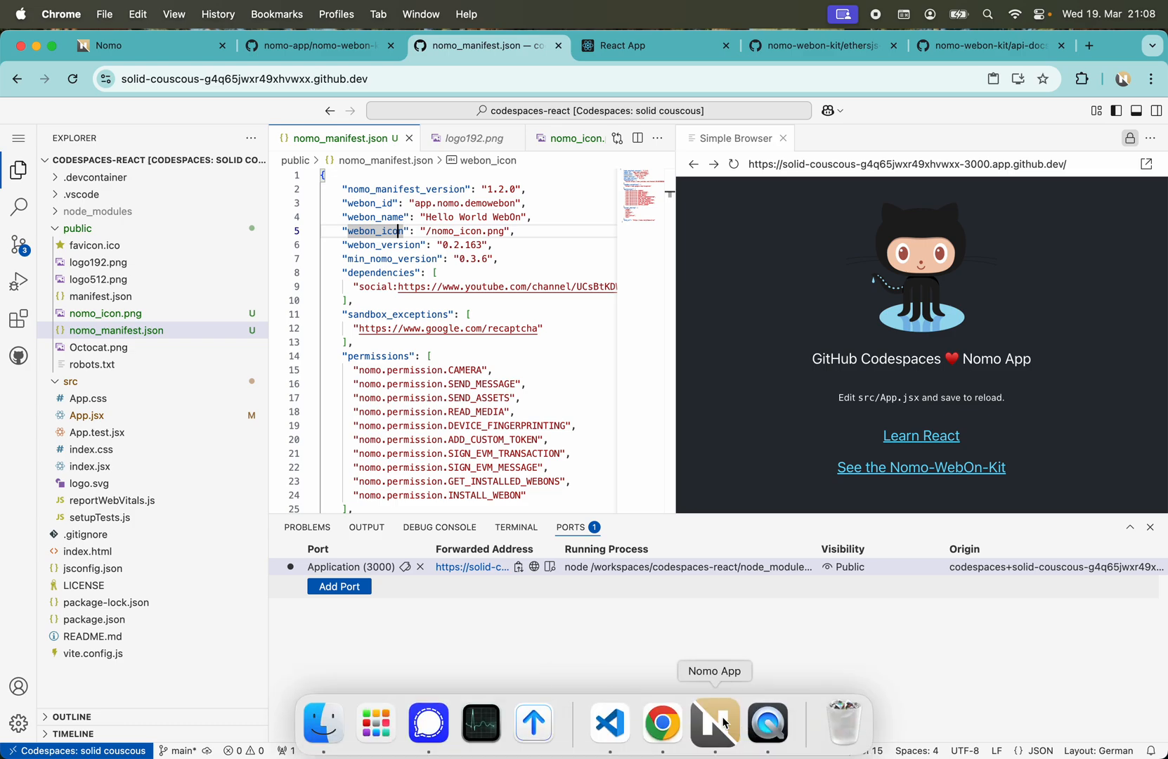
{"action": "left_click", "coordinate": [714, 723]}
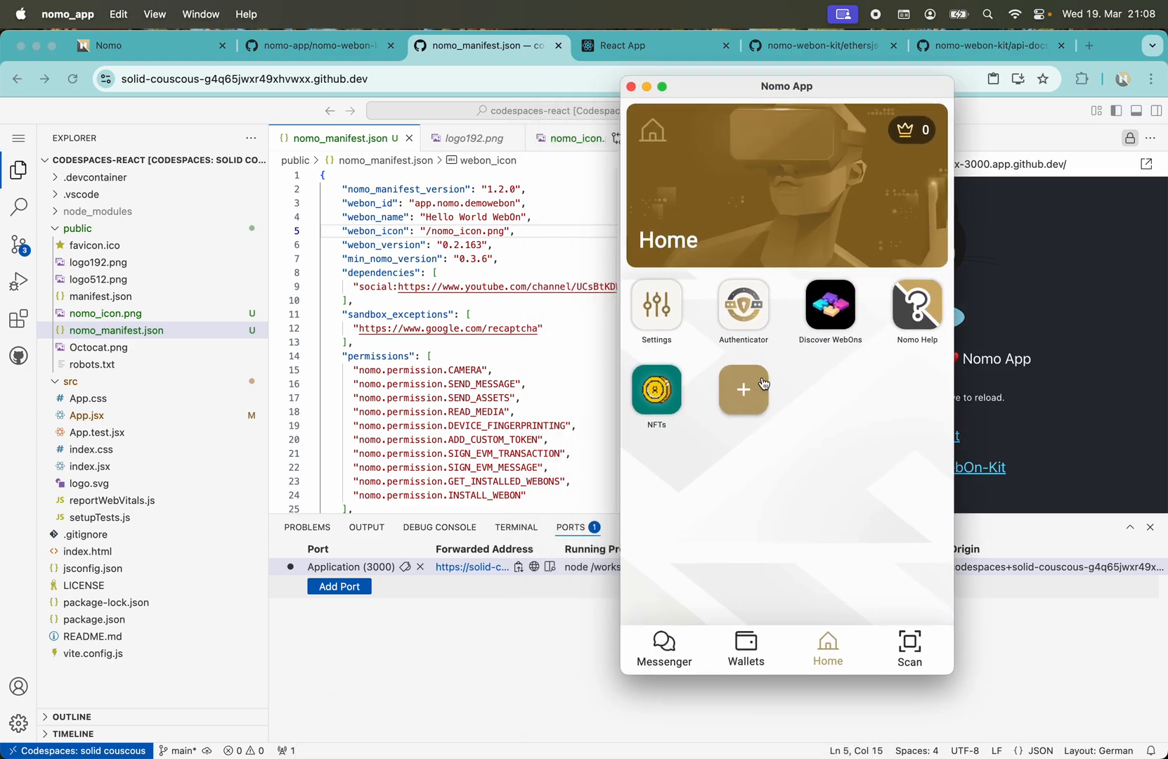
{"action": "left_click", "coordinate": [744, 390]}
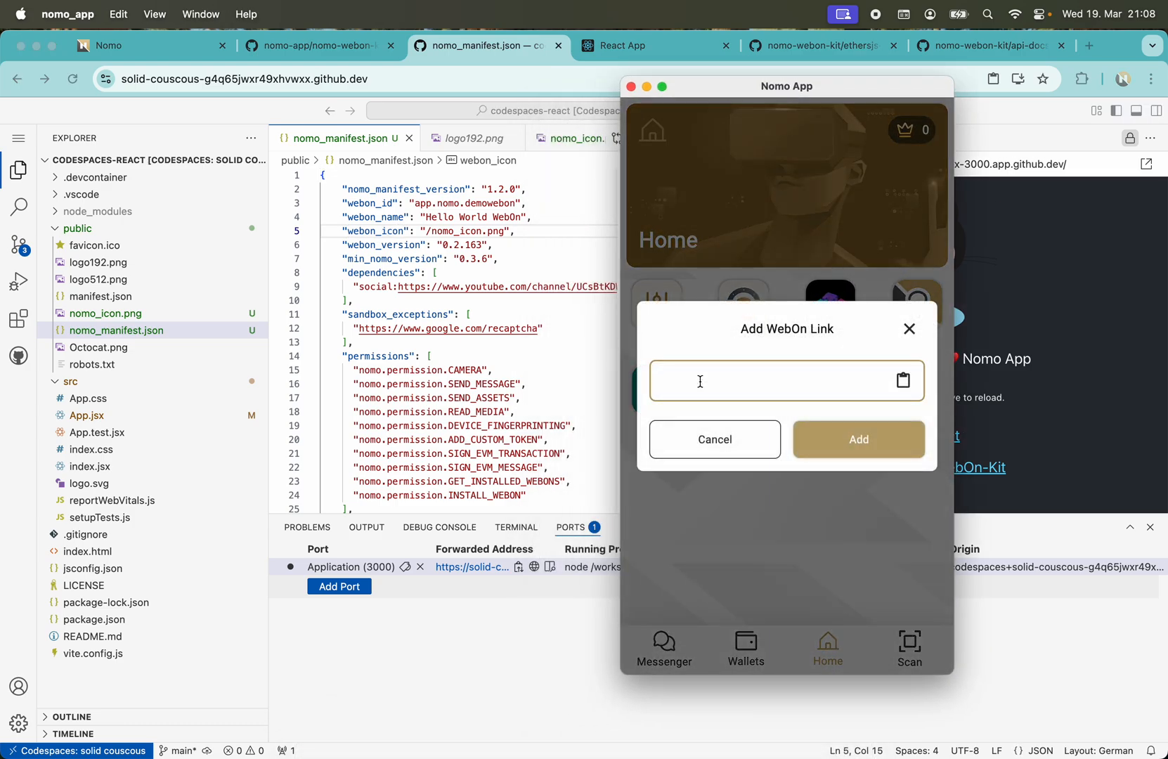
{"action": "type", "text": "https://nomo.app/webon/solid-couscous-g4q65j"}
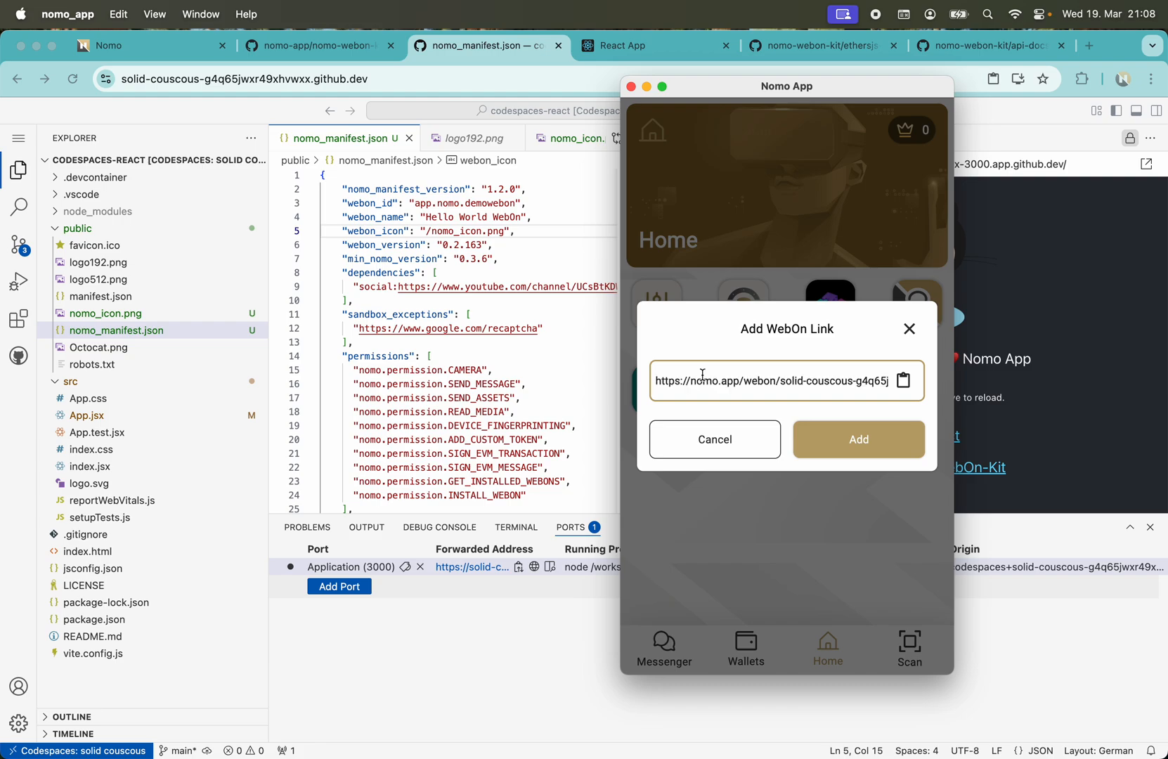
{"action": "left_click", "coordinate": [859, 440]}
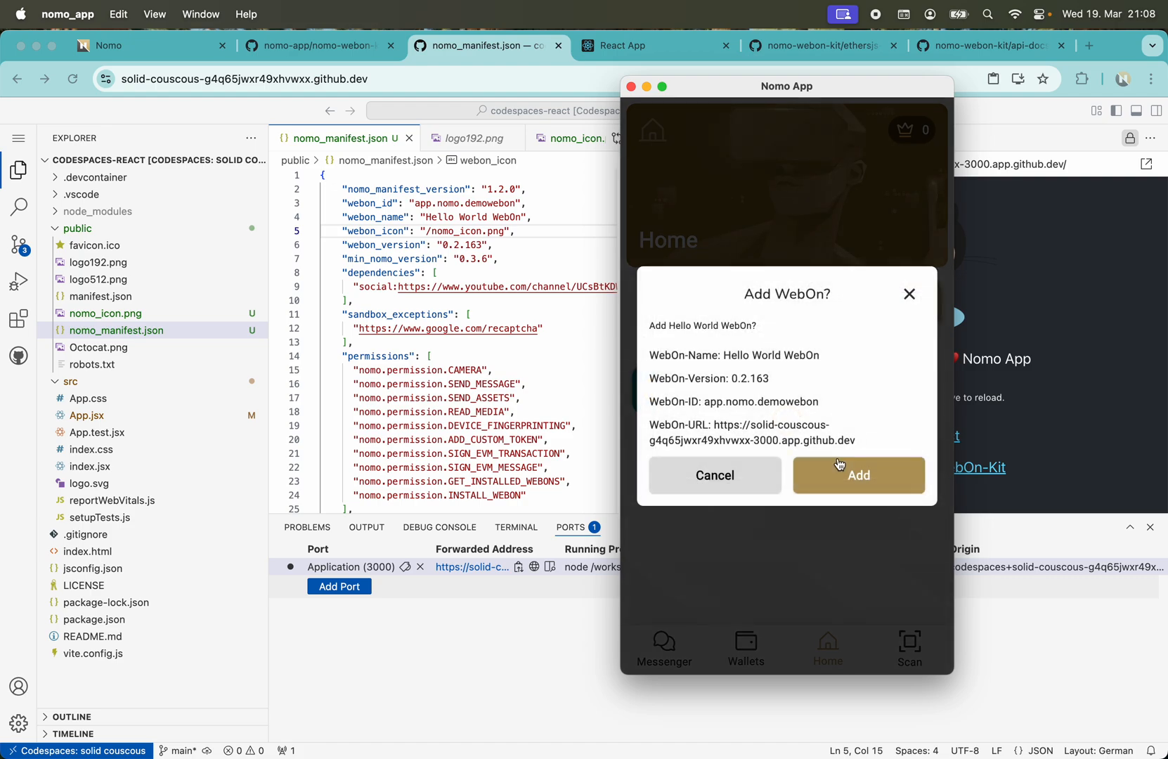
{"action": "left_click", "coordinate": [858, 475]}
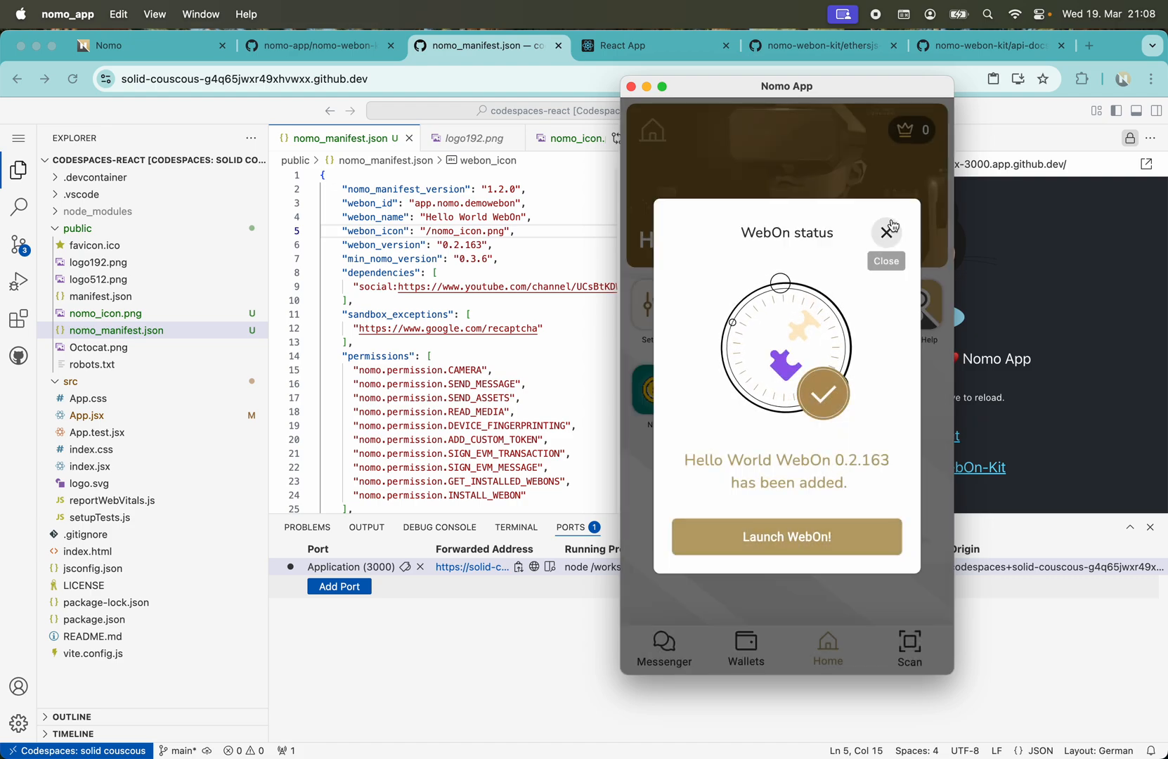
{"action": "left_click", "coordinate": [886, 232]}
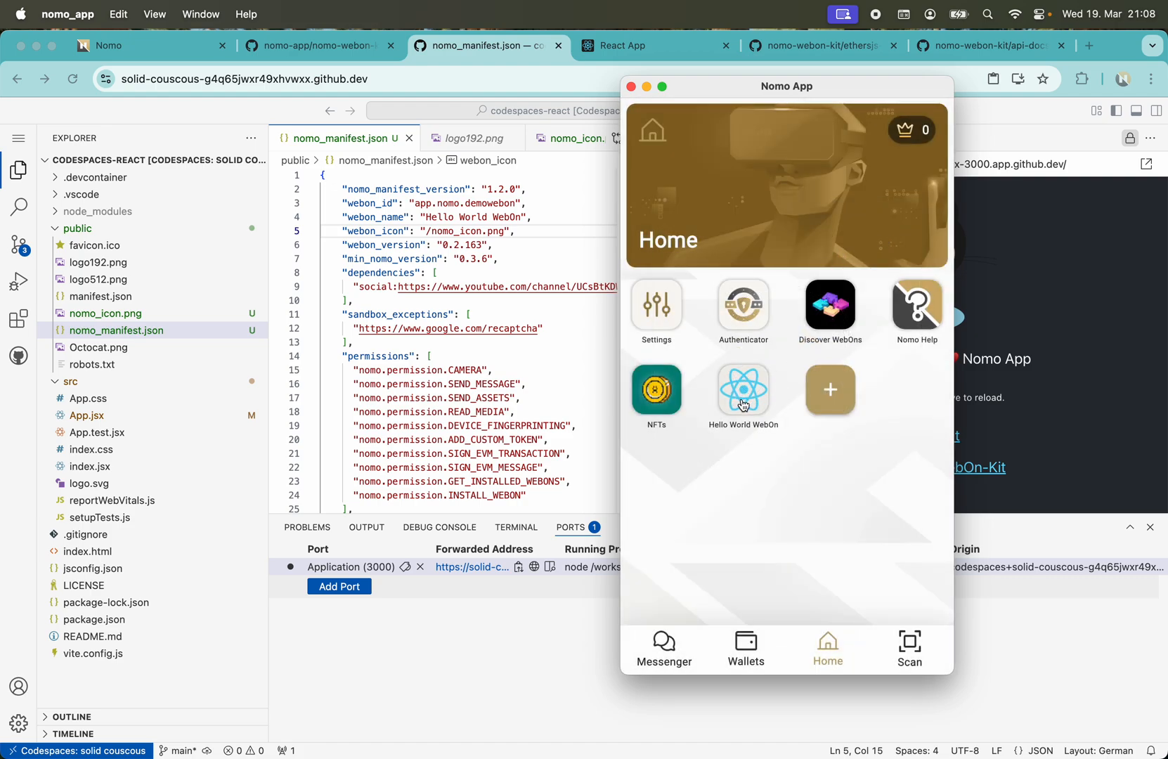
{"action": "left_click", "coordinate": [744, 389]}
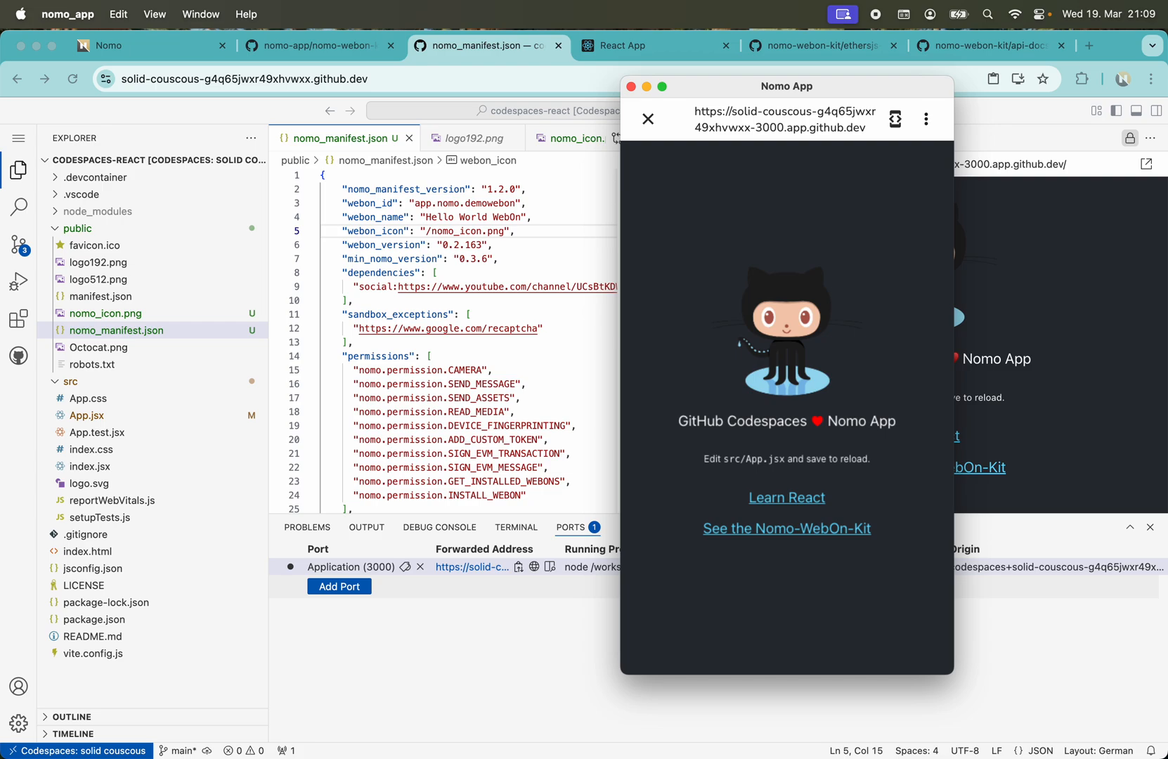
{"action": "left_click_drag", "start_coordinate": [785, 86], "coordinate": [718, 87]}
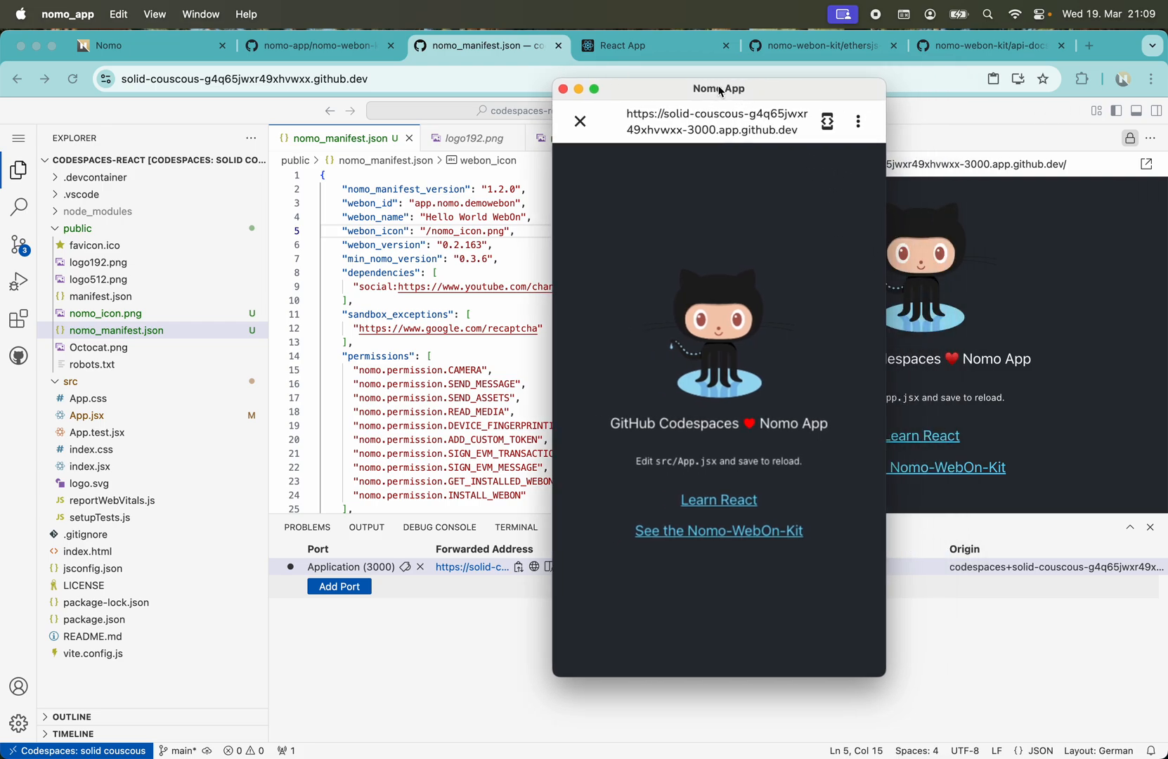
{"action": "mouse_move", "coordinate": [665, 104]}
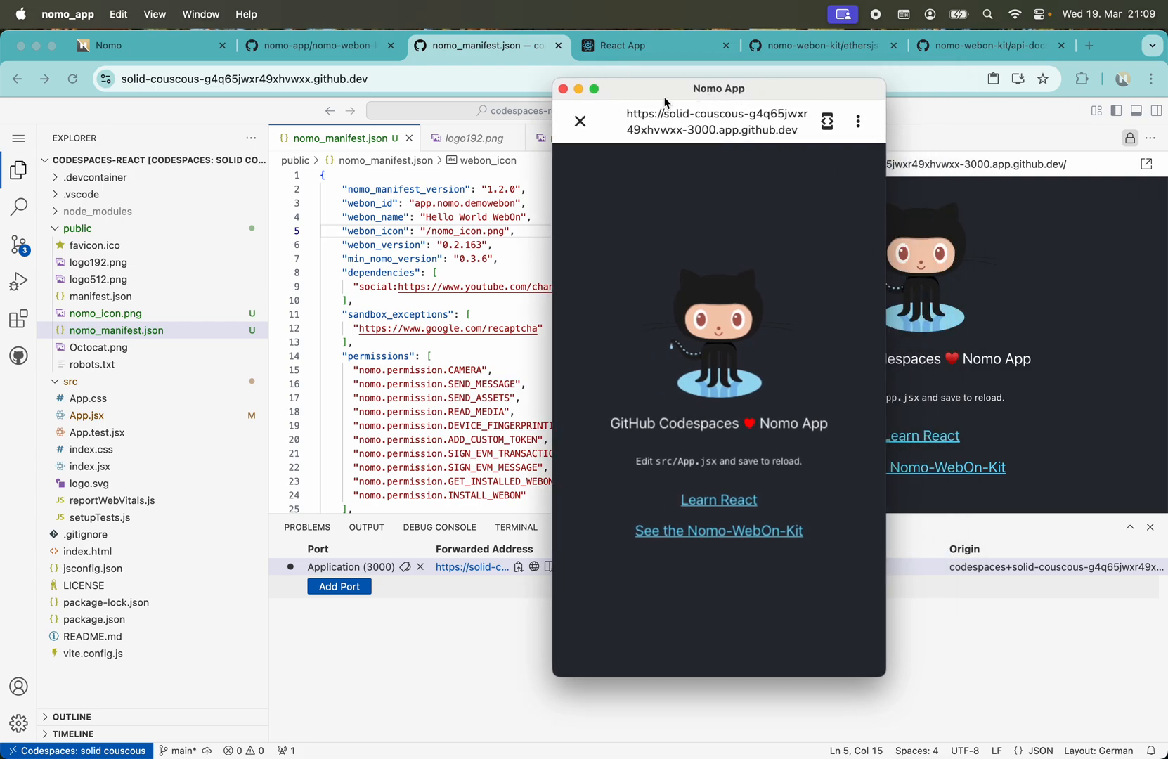
{"action": "mouse_move", "coordinate": [481, 211]}
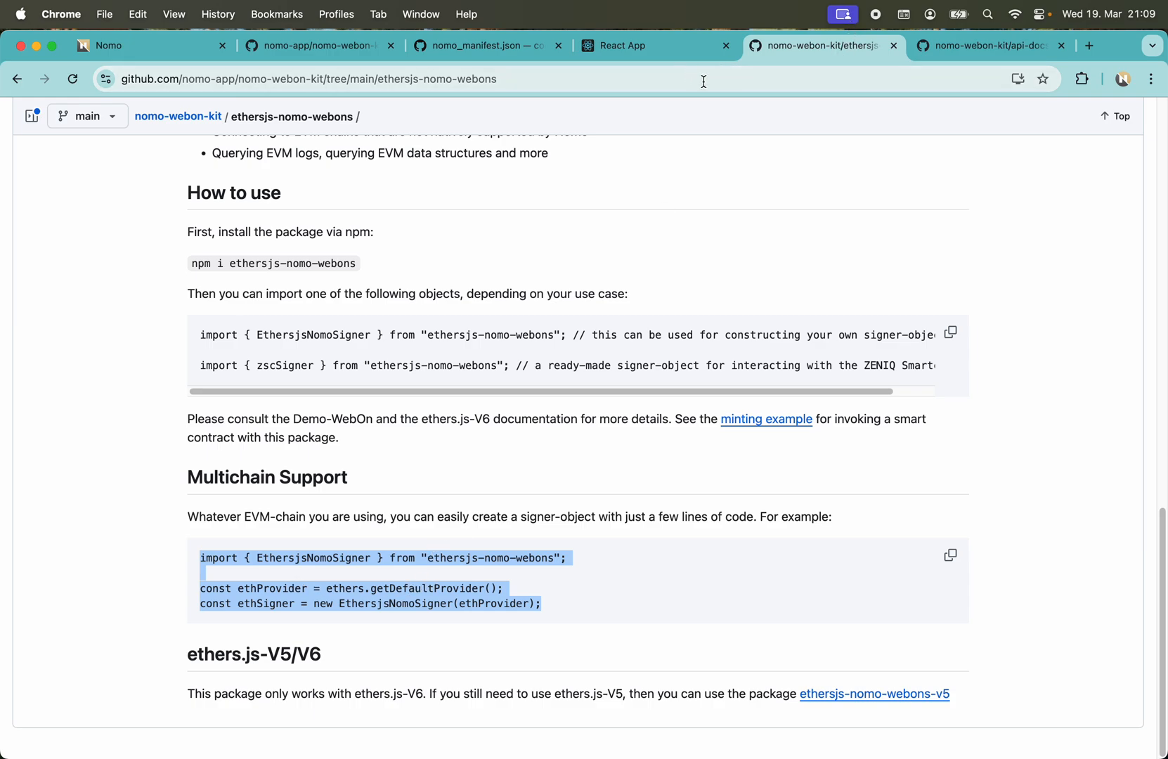
Scroll through the API function list in the nomo-webon-kit api-docs modules.md.
{"action": "left_click", "coordinate": [987, 45]}
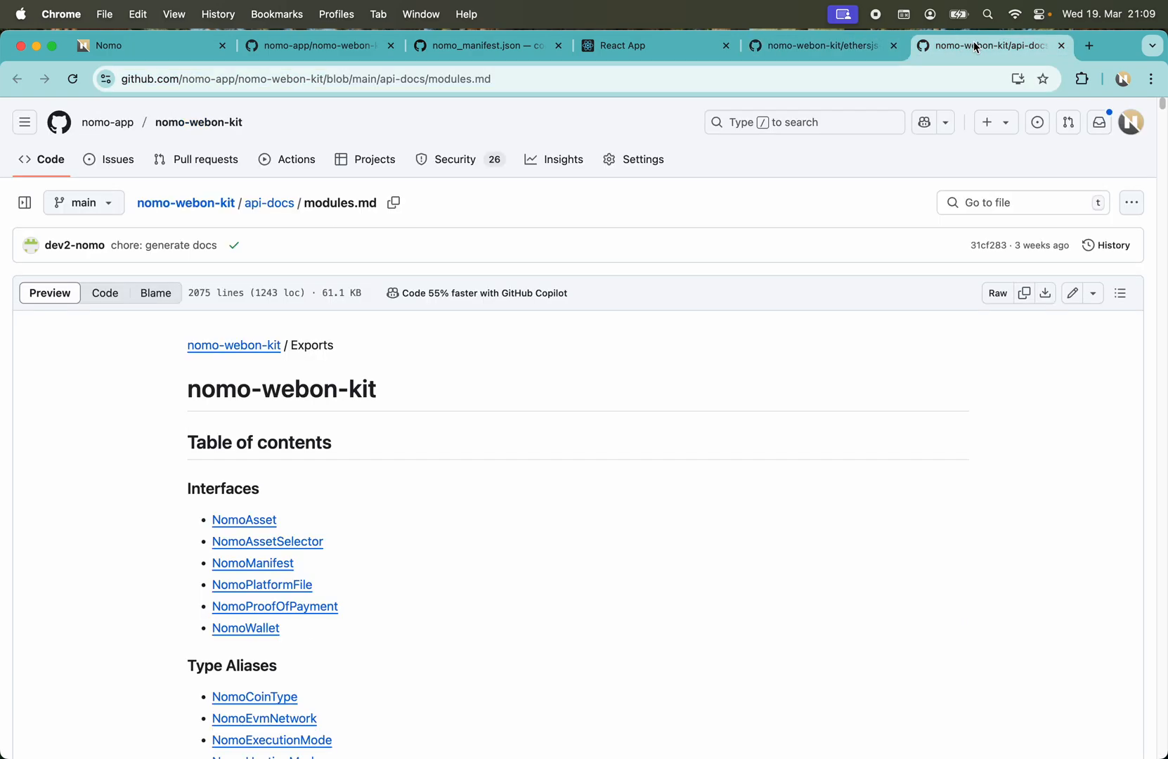
{"action": "scroll", "scroll_direction": "down", "scroll_amount": 3}
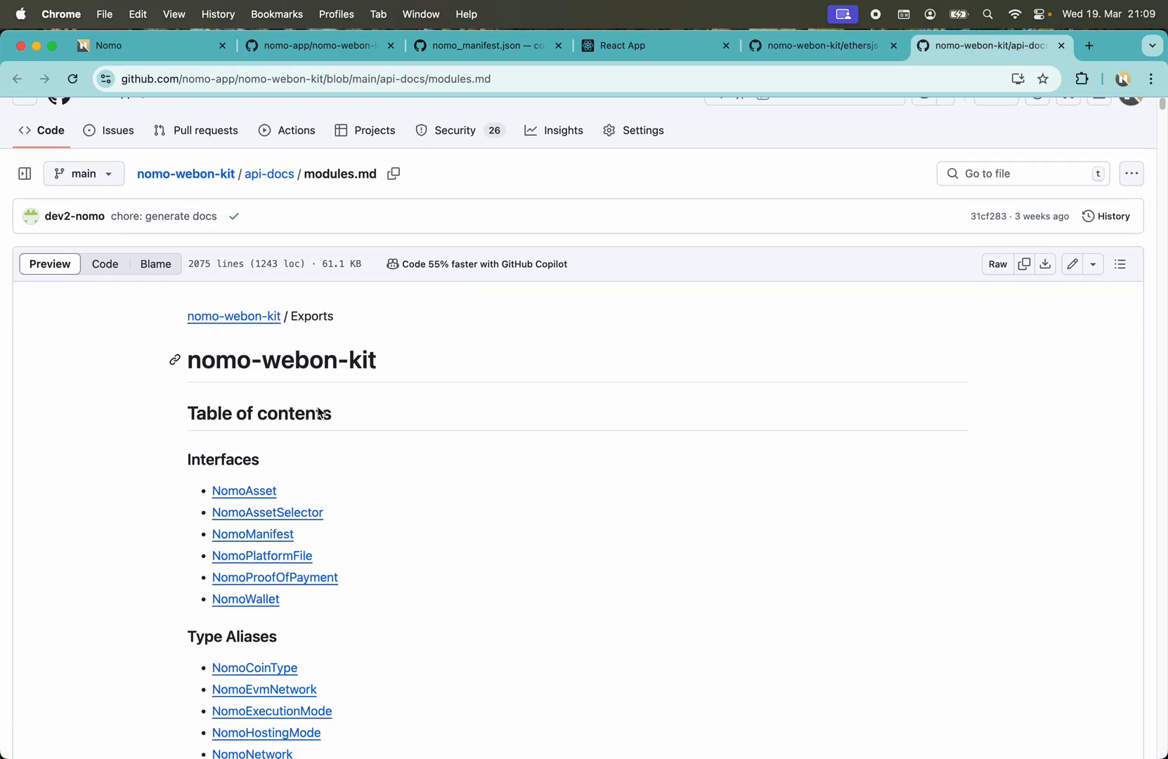
{"action": "scroll", "scroll_direction": "down", "scroll_amount": 3}
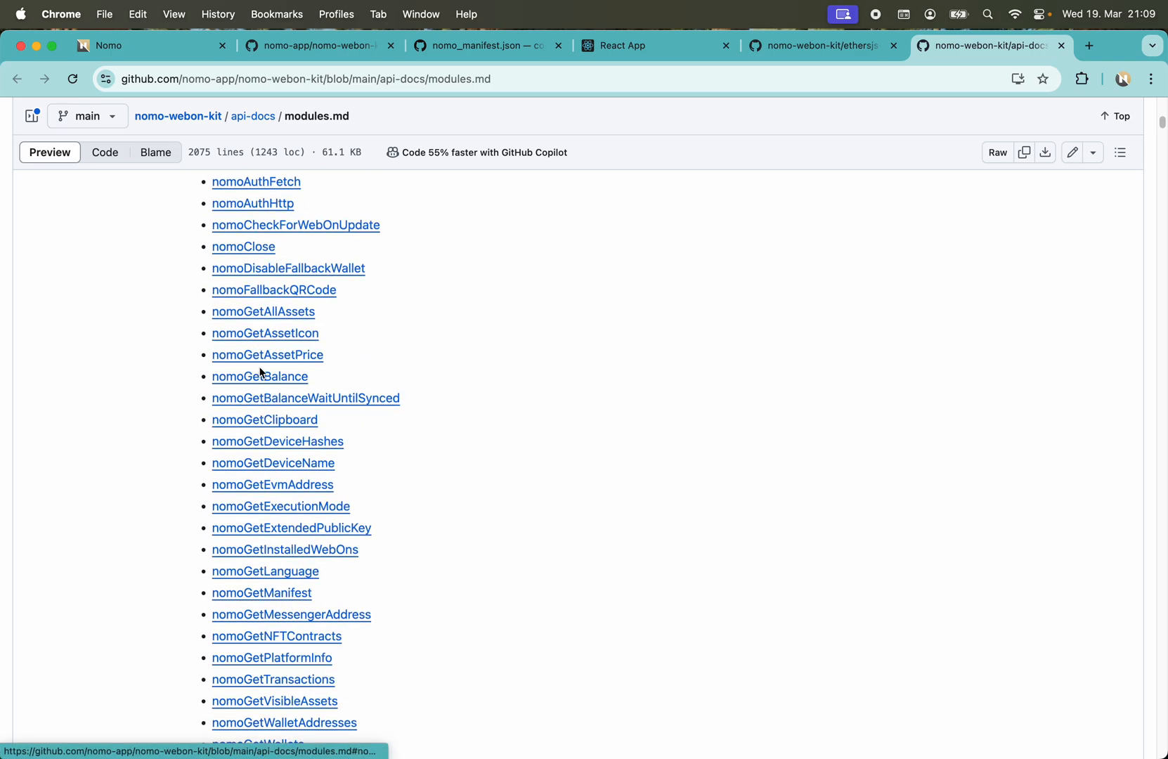
{"action": "scroll", "scroll_direction": "down", "scroll_amount": 3}
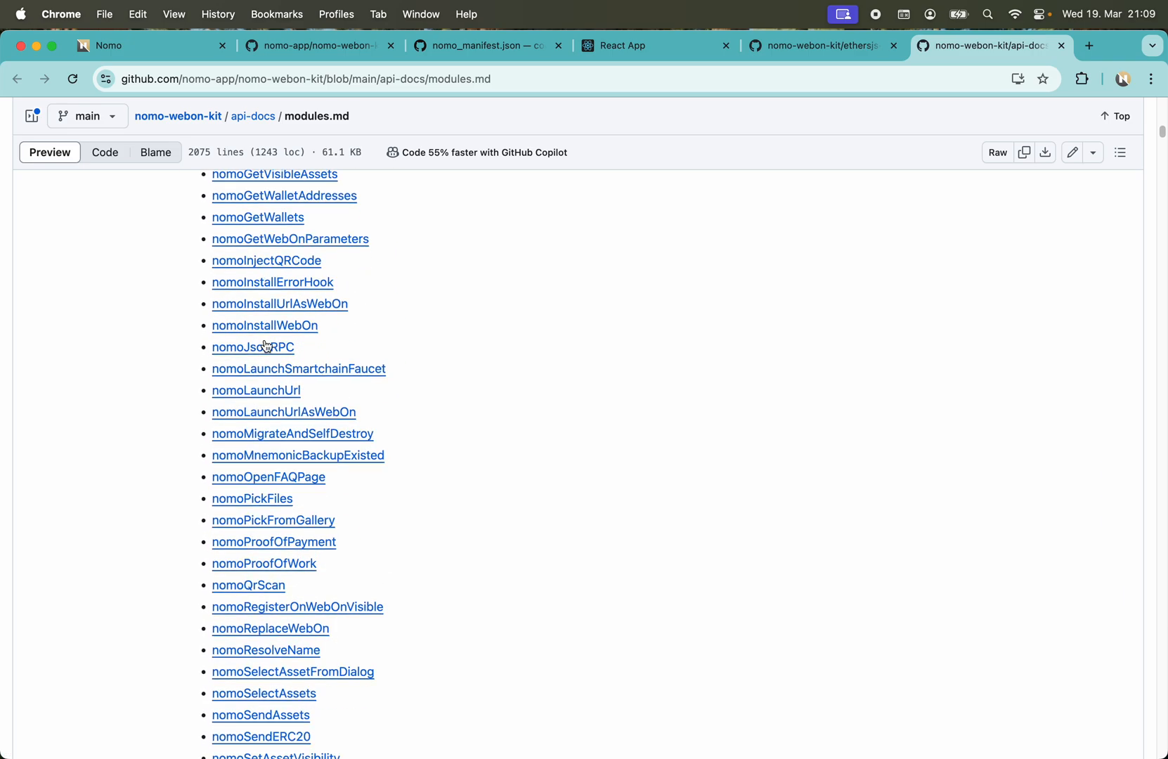
{"action": "scroll", "scroll_direction": "down", "scroll_amount": 3}
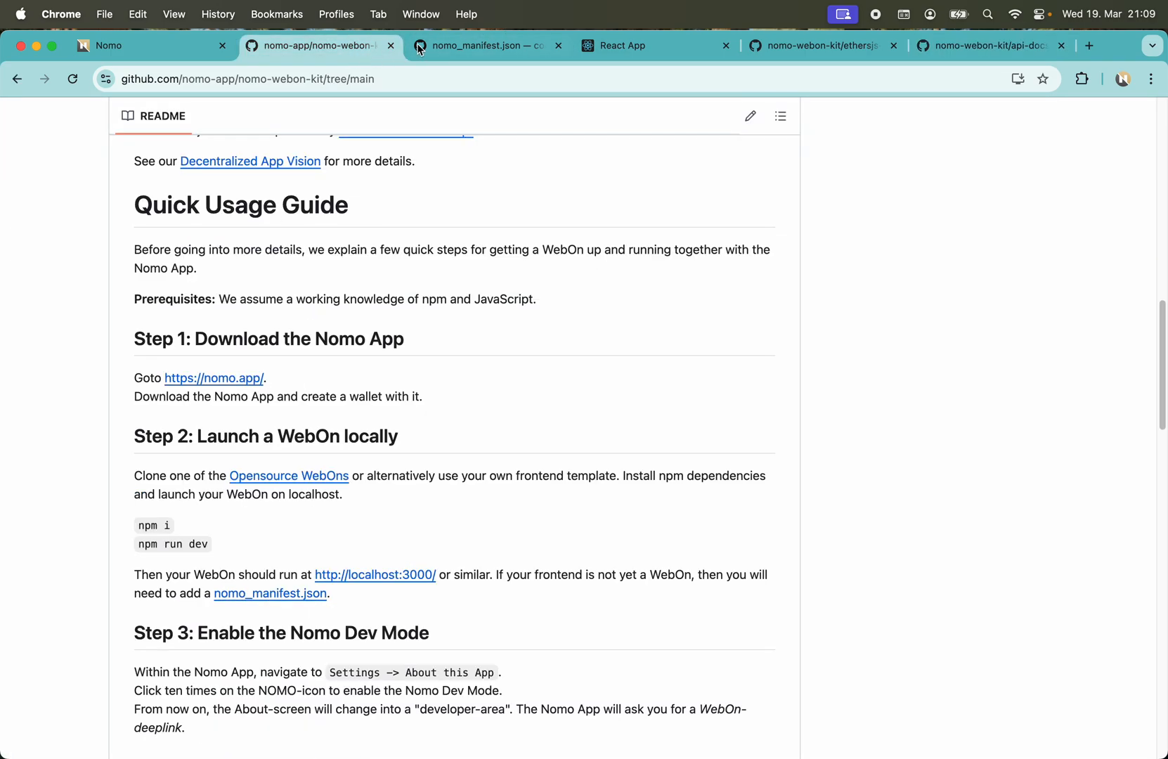
{"action": "left_click", "coordinate": [484, 45]}
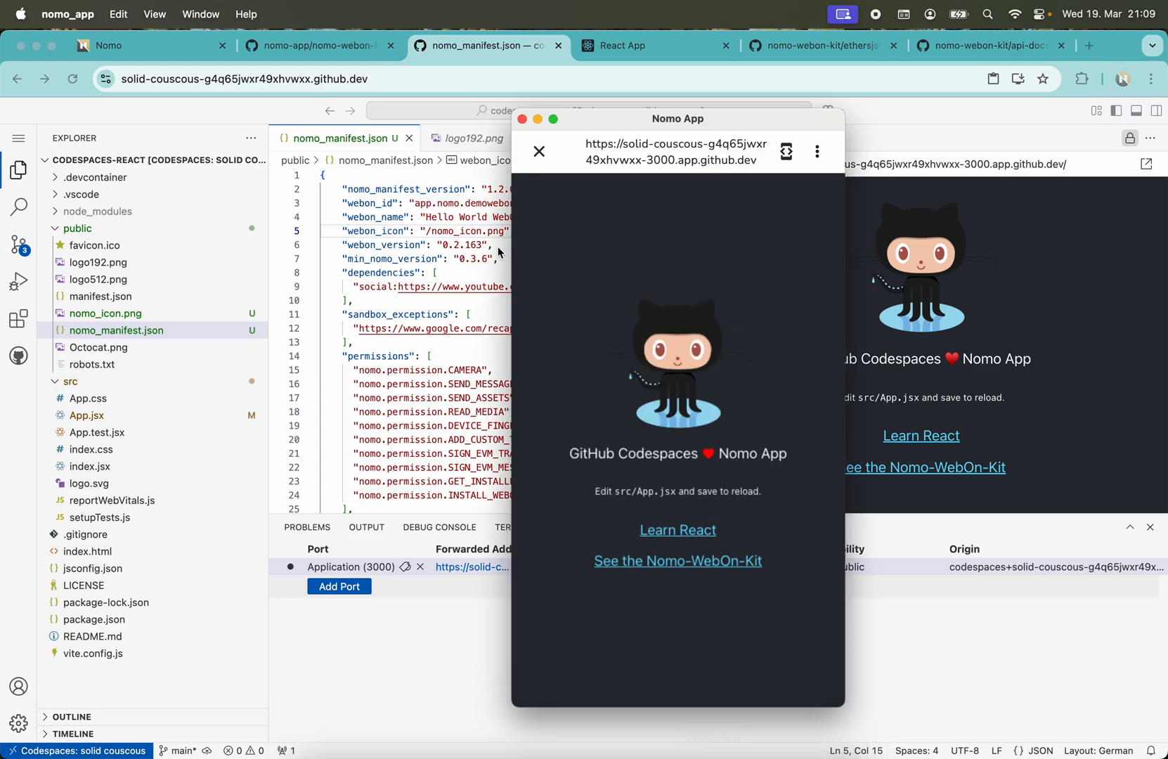
{"action": "mouse_move", "coordinate": [816, 178]}
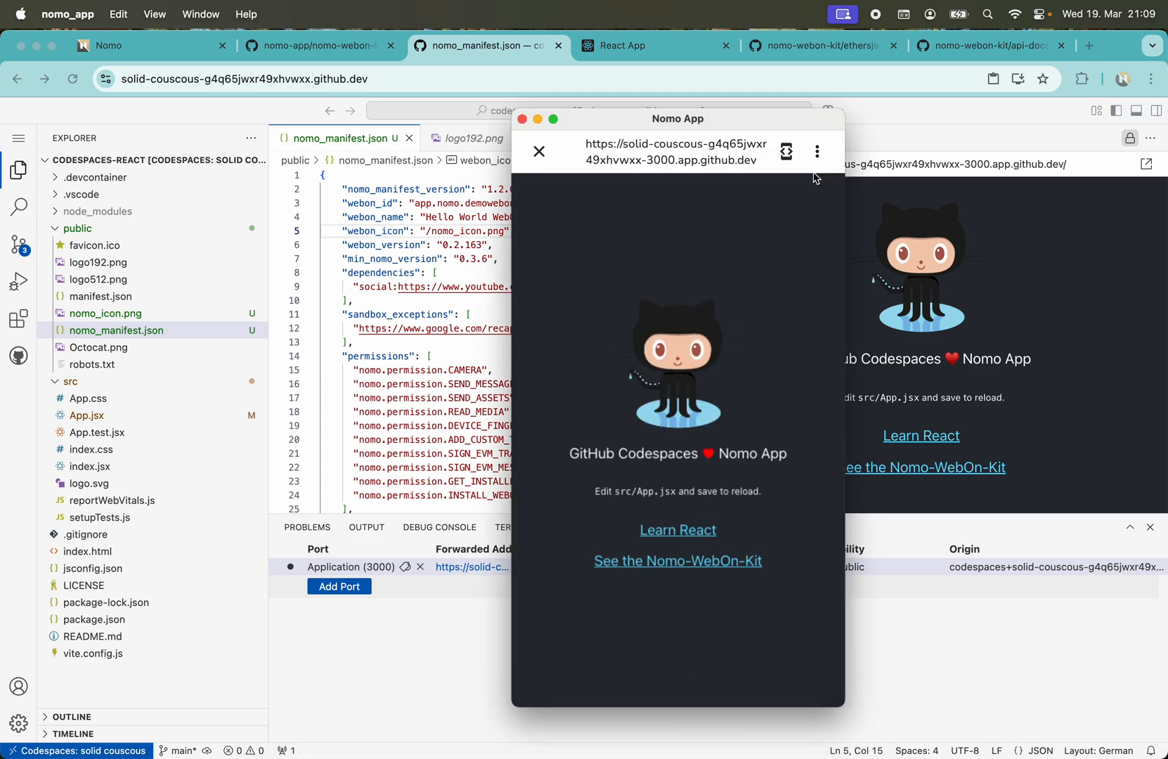
{"action": "mouse_move", "coordinate": [645, 226]}
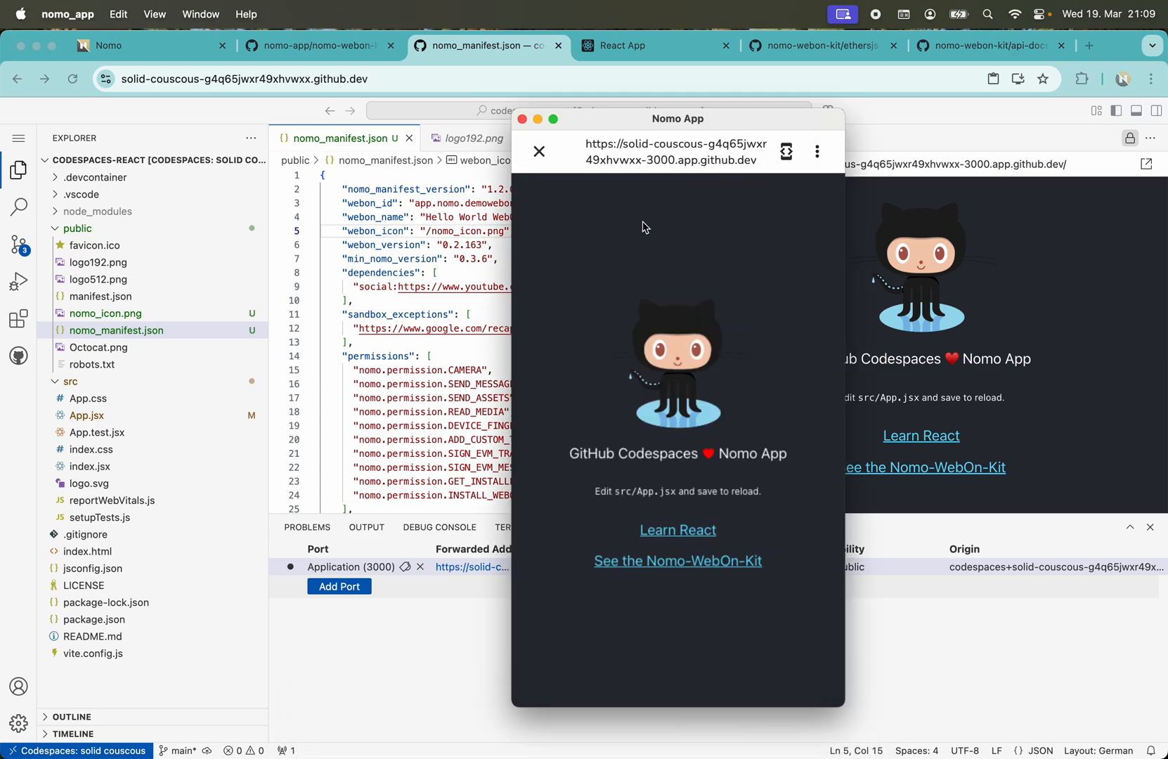